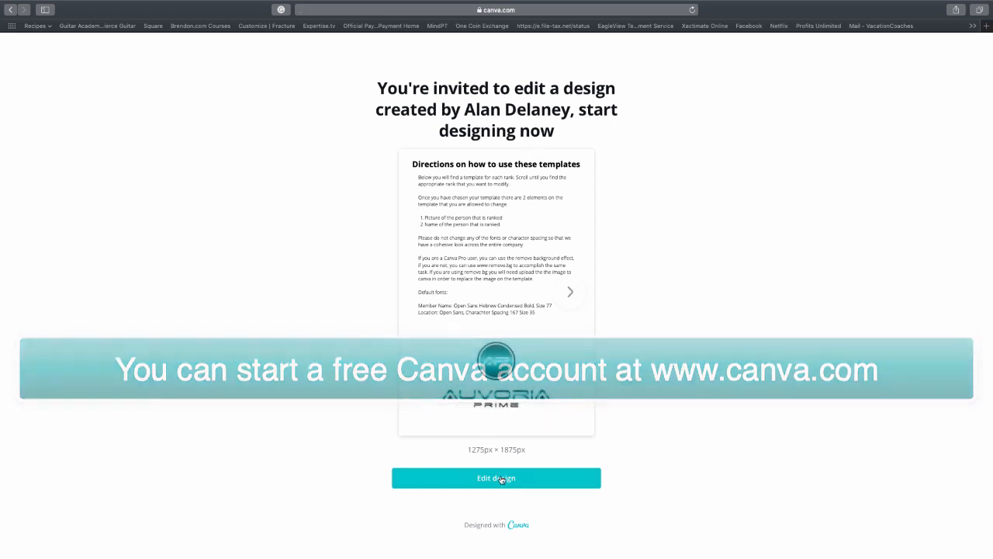
Start editing the shared template and log in with the saved Safari credentials
{"action": "left_click", "coordinate": [496, 477]}
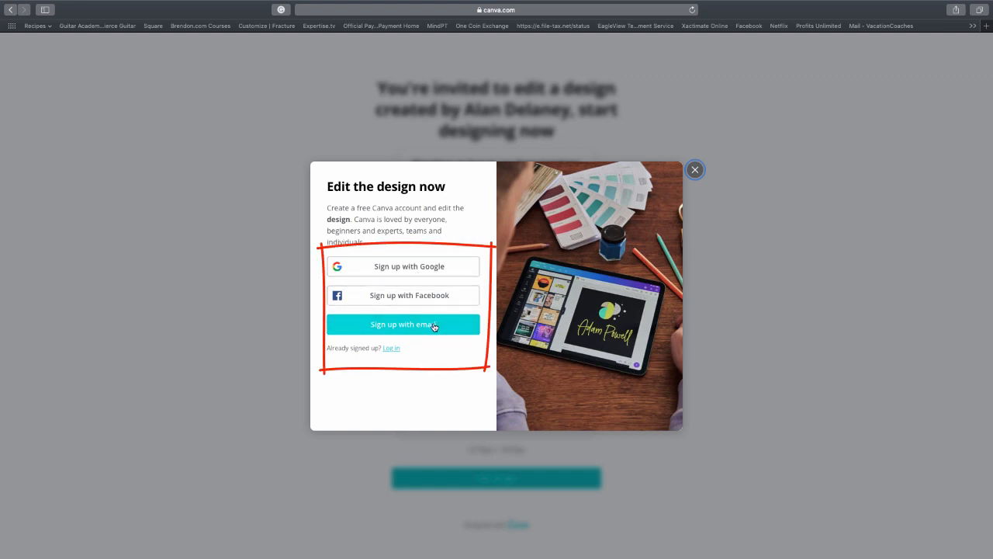
{"action": "mouse_move", "coordinate": [450, 356]}
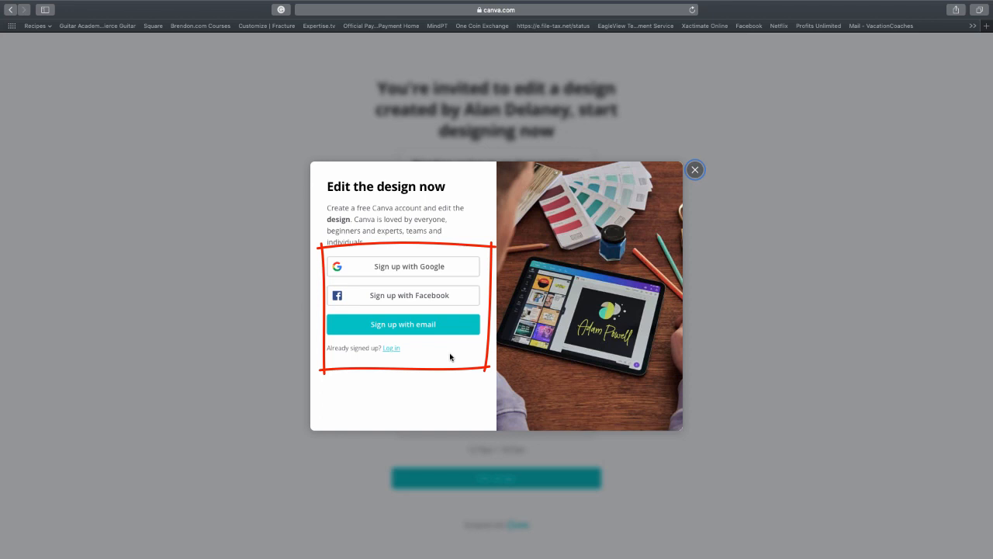
{"action": "left_click", "coordinate": [391, 347]}
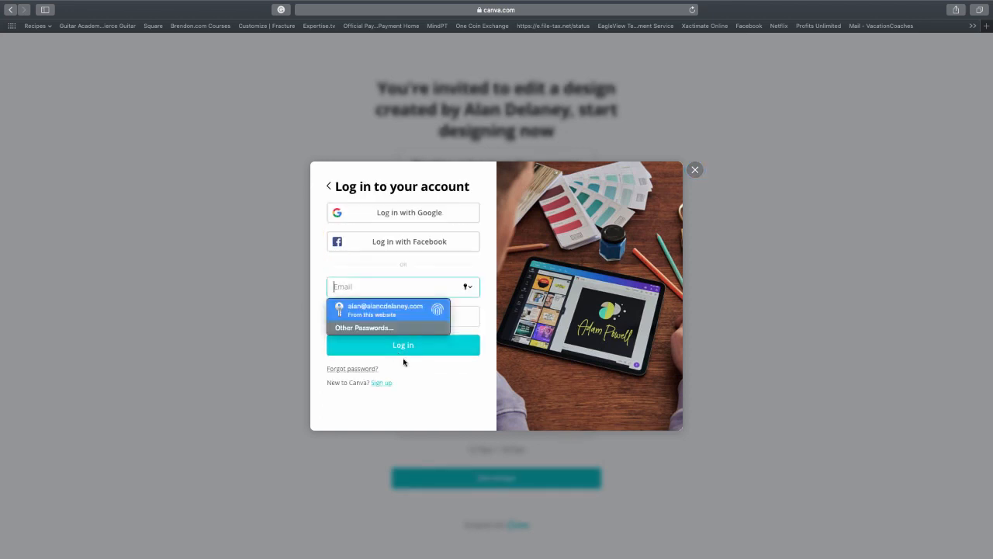
{"action": "left_click", "coordinate": [384, 310]}
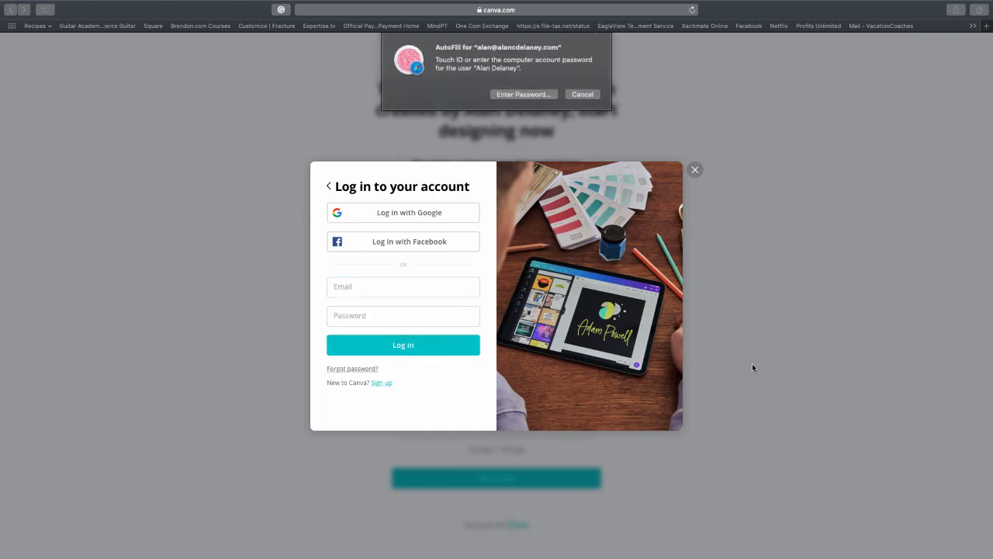
{"action": "left_click", "coordinate": [523, 94]}
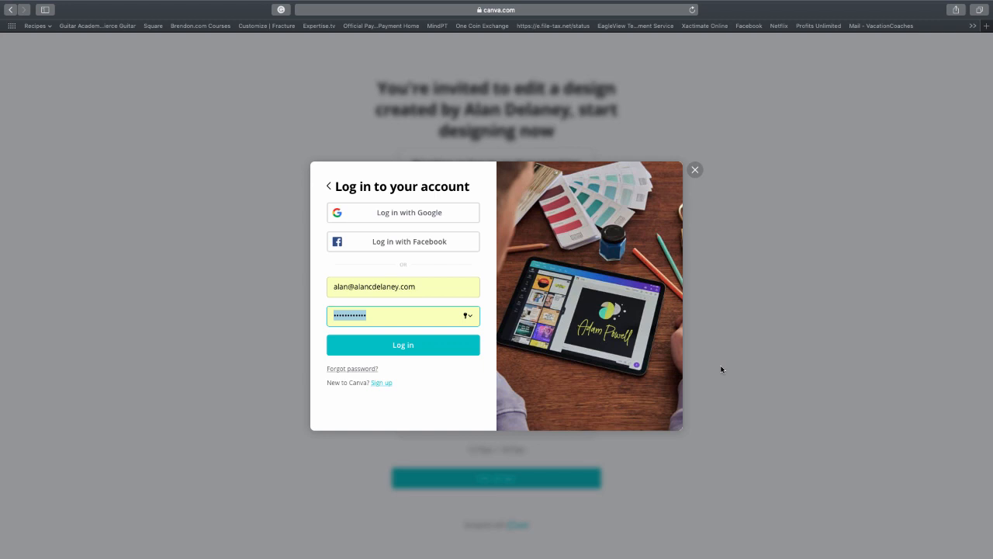
{"action": "left_click", "coordinate": [403, 345]}
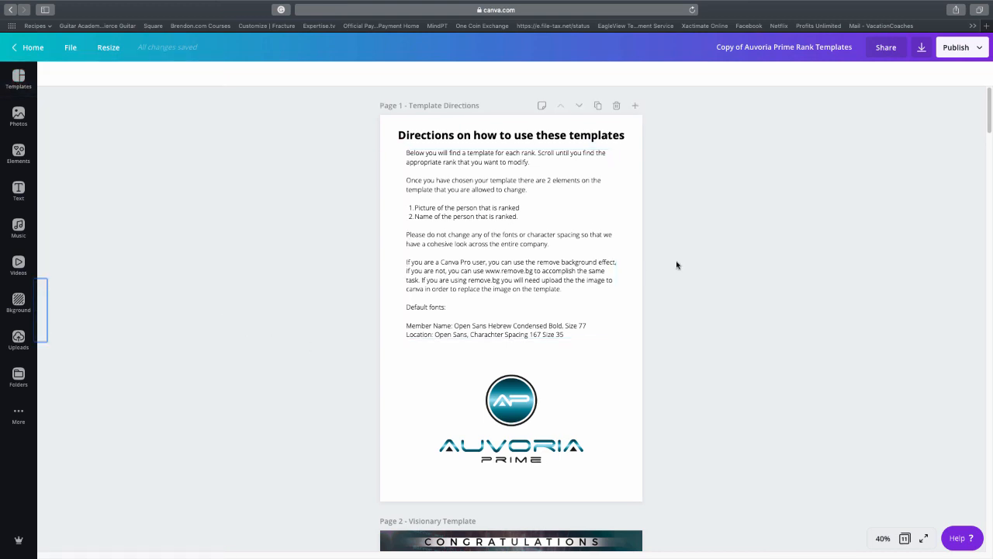
{"action": "mouse_move", "coordinate": [650, 234]}
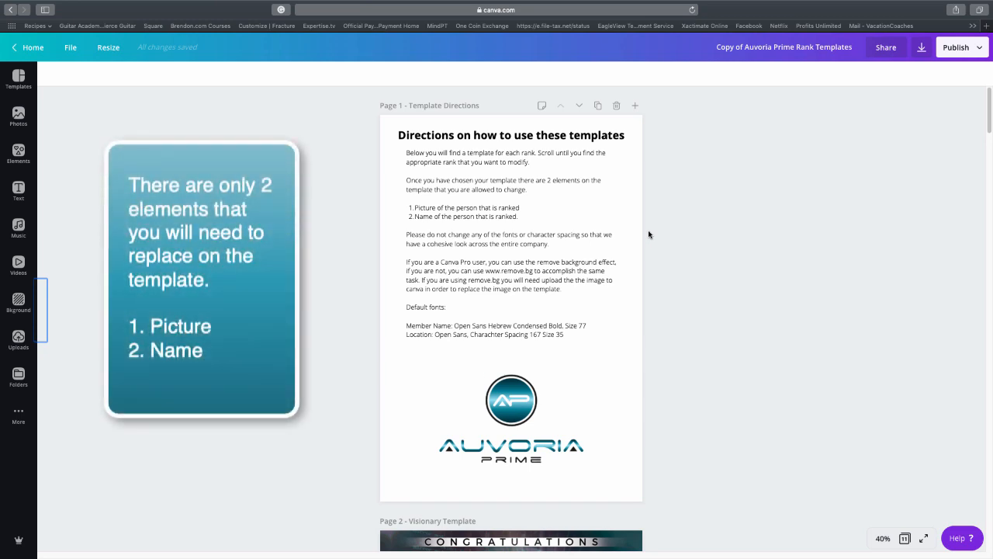
{"action": "left_click", "coordinate": [512, 232]}
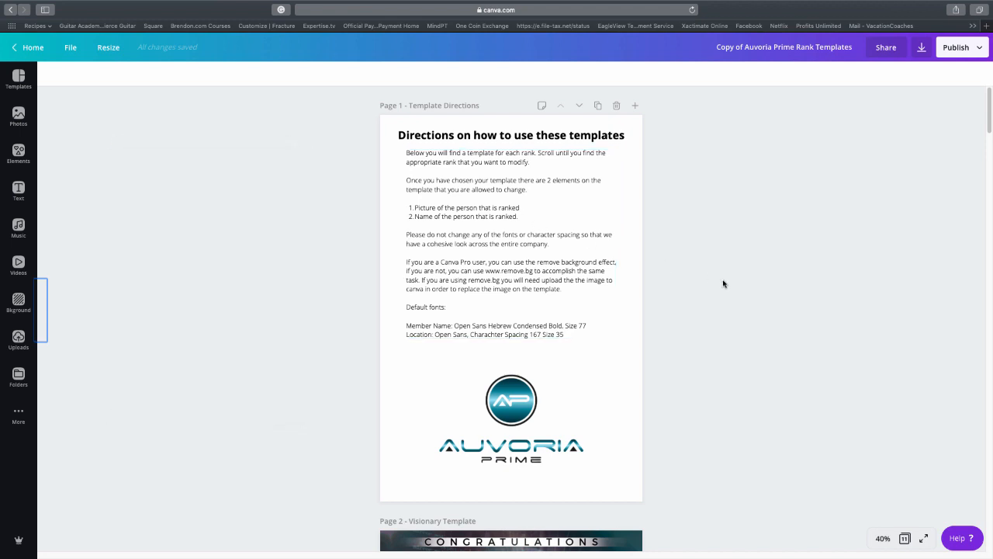
{"action": "scroll", "scroll_direction": "down", "scroll_amount": 3}
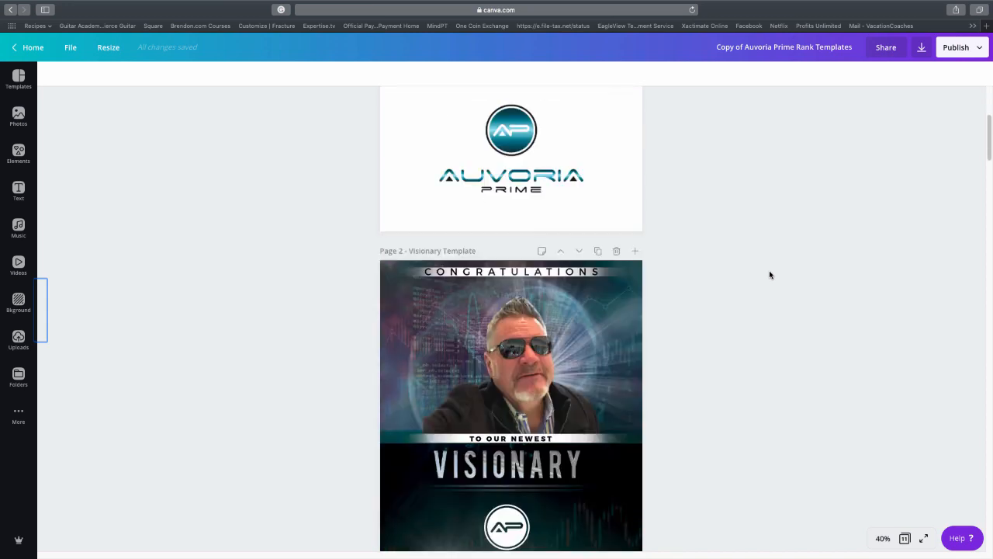
{"action": "scroll", "scroll_direction": "down", "scroll_amount": 3}
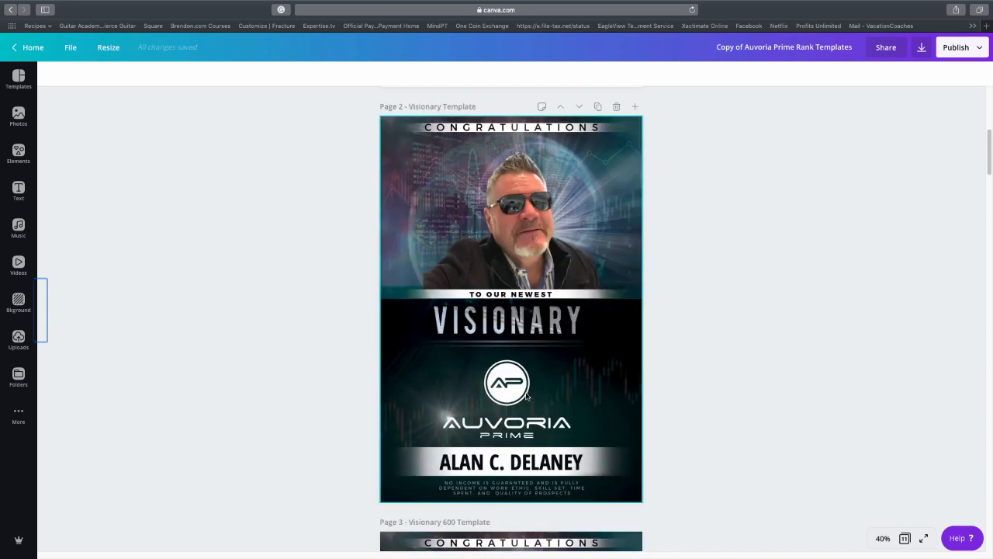
{"action": "left_click", "coordinate": [511, 219]}
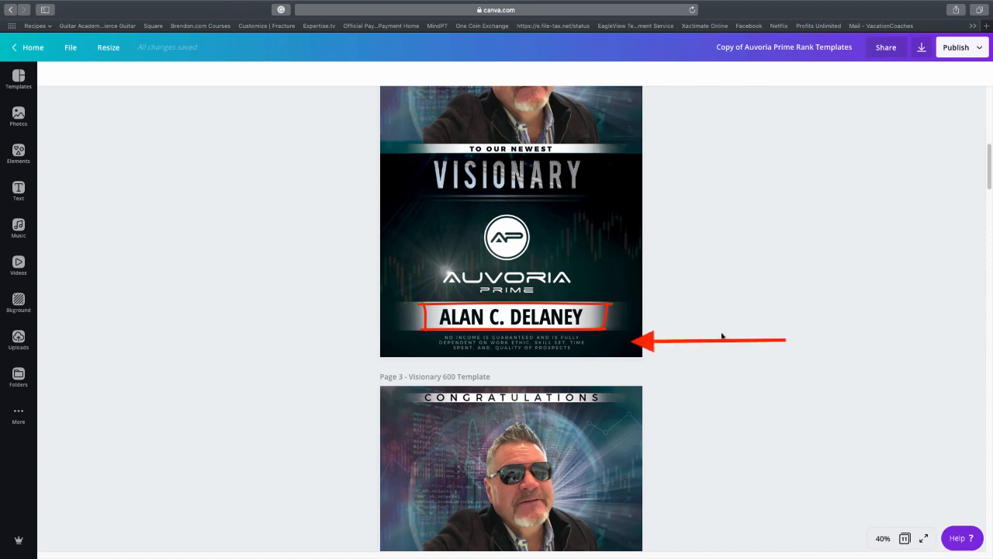
{"action": "scroll", "scroll_direction": "down", "scroll_amount": 3}
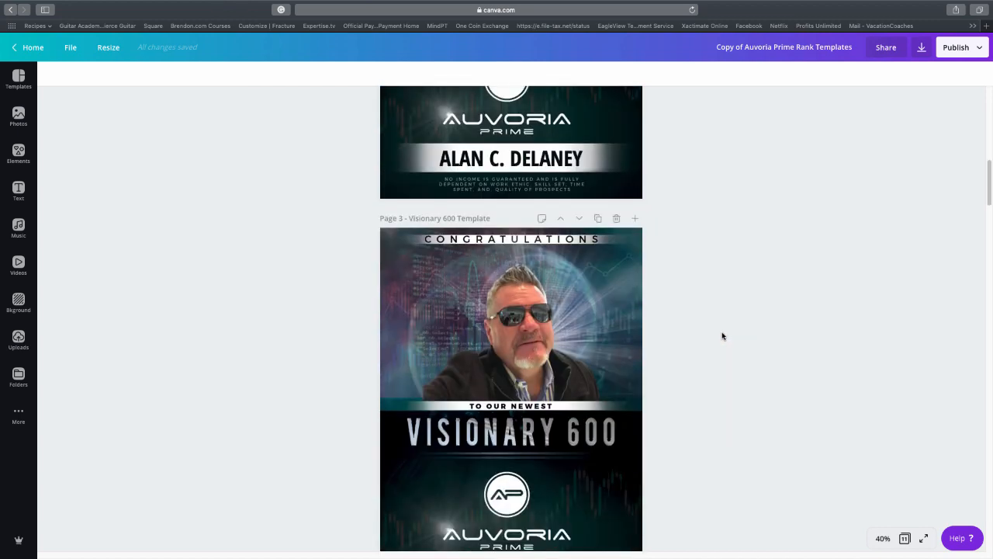
{"action": "scroll", "scroll_direction": "down", "scroll_amount": 3}
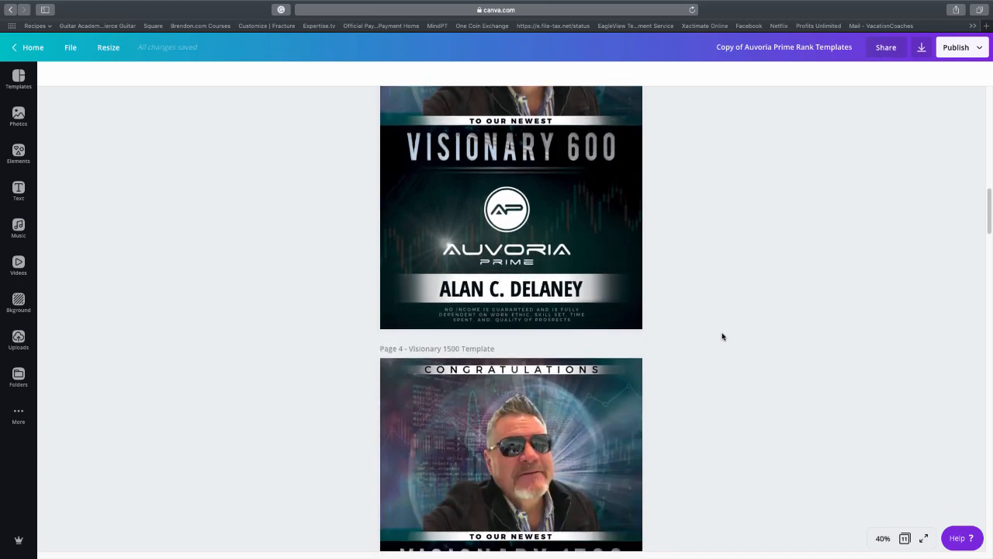
{"action": "scroll", "scroll_direction": "down", "scroll_amount": 3}
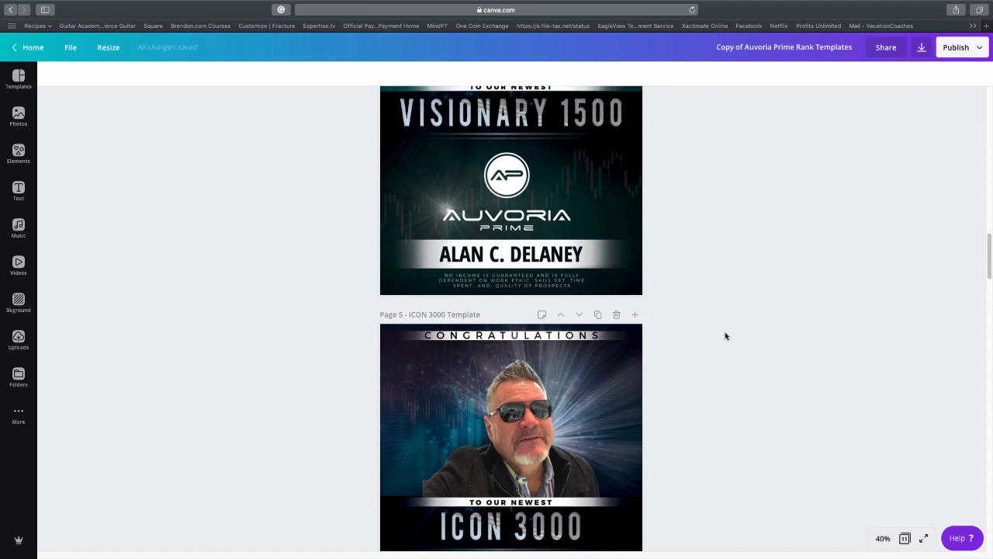
{"action": "scroll", "scroll_direction": "down", "scroll_amount": 3}
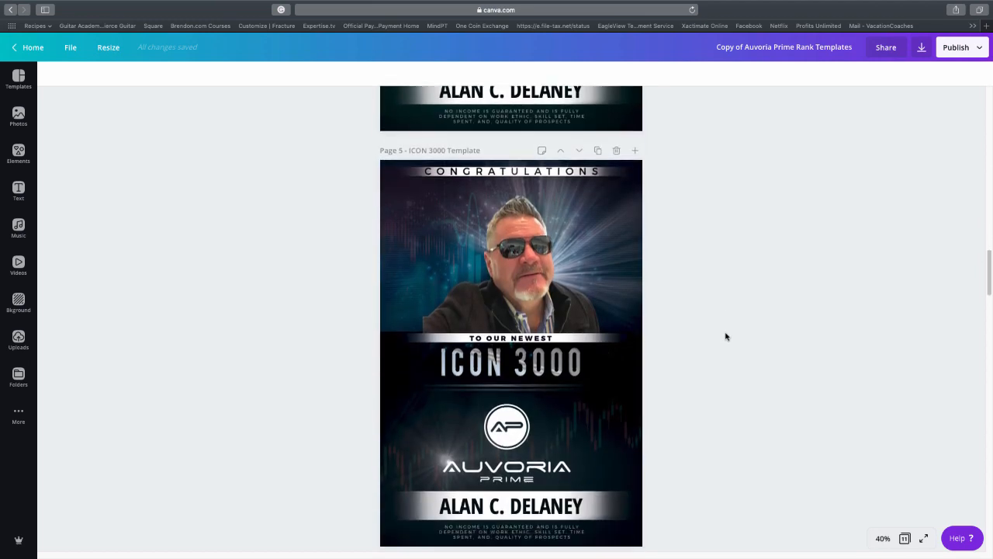
{"action": "scroll", "scroll_direction": "down", "scroll_amount": 3}
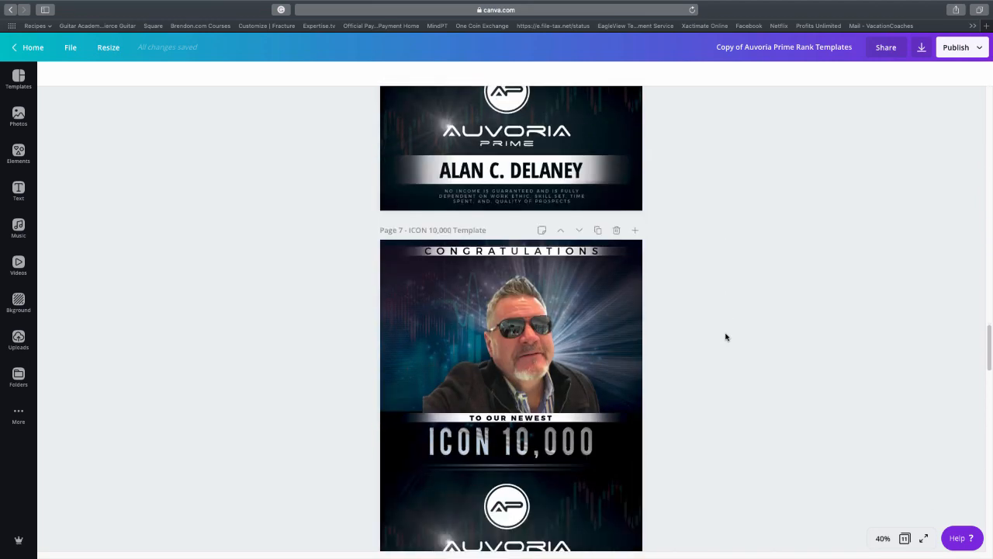
{"action": "scroll", "scroll_direction": "down", "scroll_amount": 3}
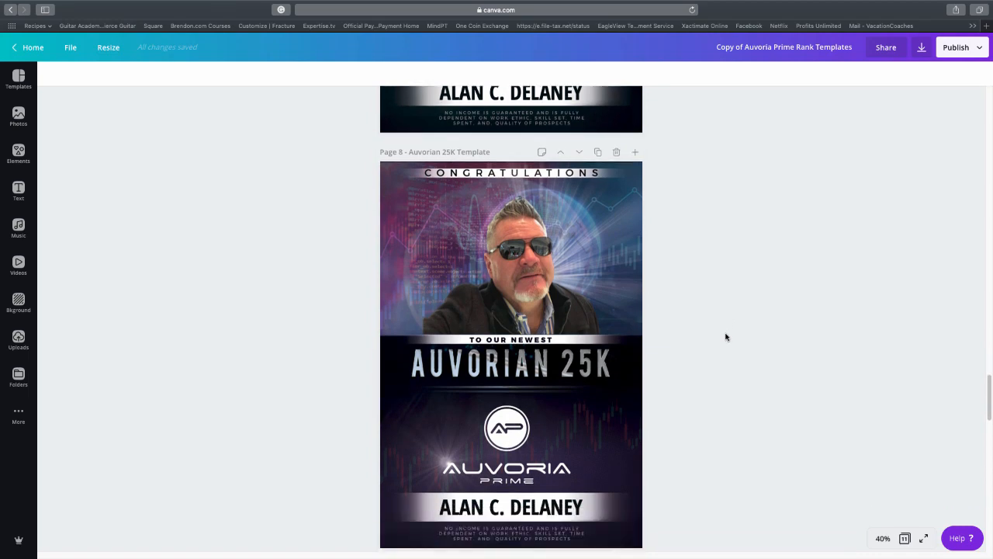
{"action": "scroll", "scroll_direction": "down", "scroll_amount": 3}
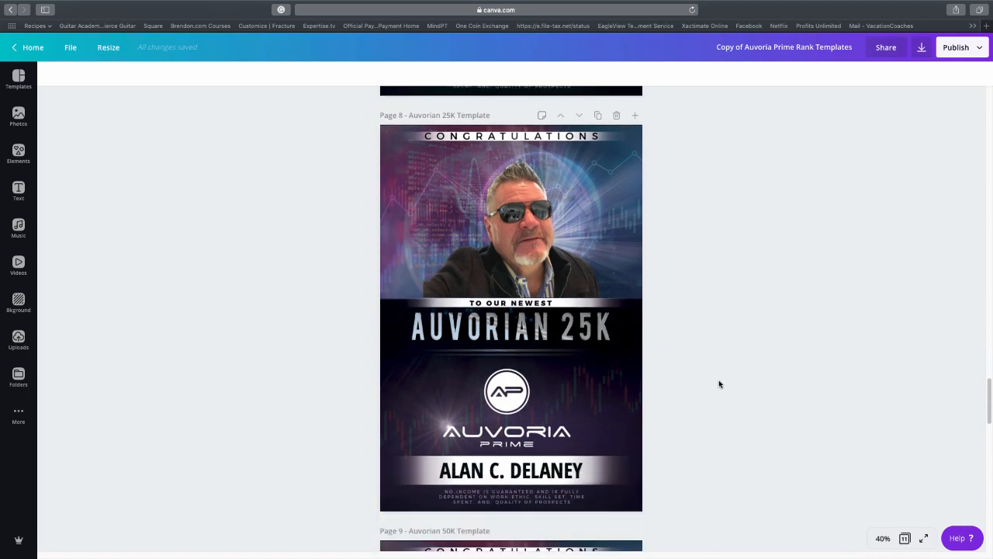
{"action": "scroll", "scroll_direction": "down", "scroll_amount": 3}
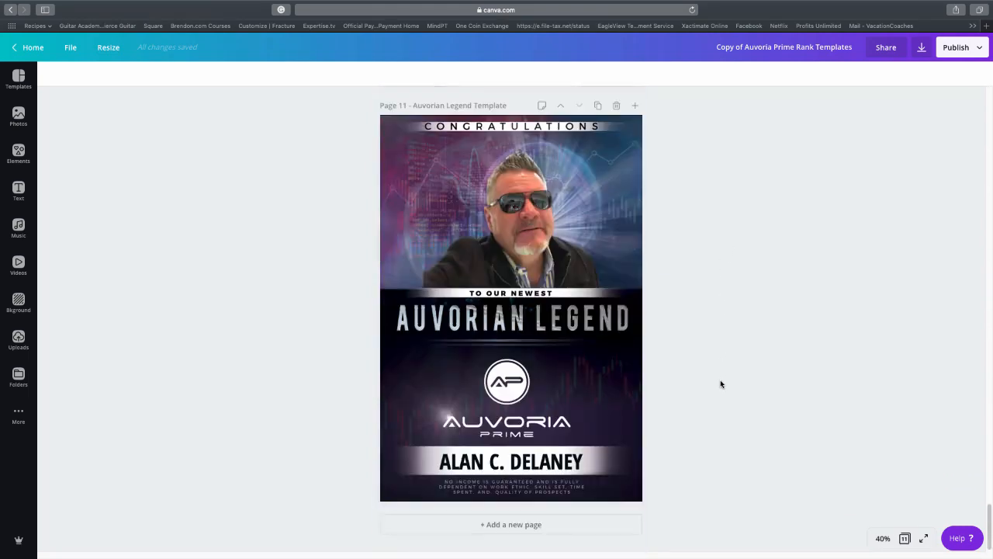
{"action": "scroll", "scroll_direction": "down", "scroll_amount": 3}
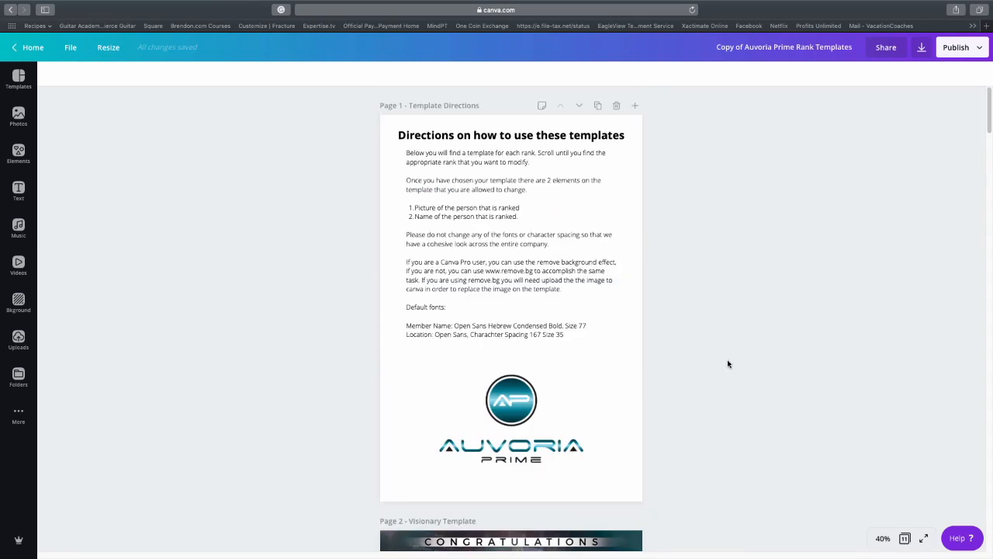
{"action": "scroll", "scroll_direction": "down", "scroll_amount": 3}
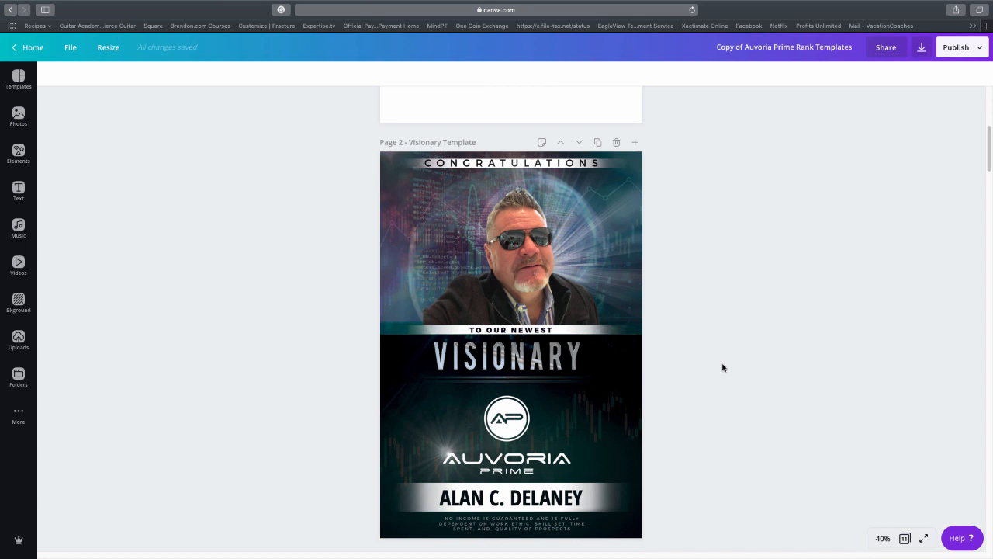
{"action": "scroll", "scroll_direction": "down", "scroll_amount": 3}
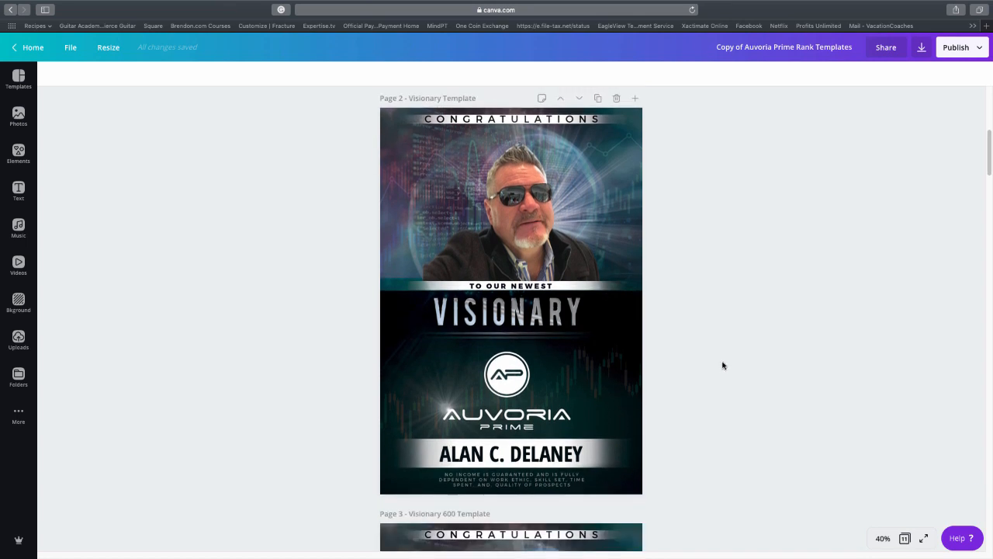
{"action": "mouse_move", "coordinate": [130, 398]}
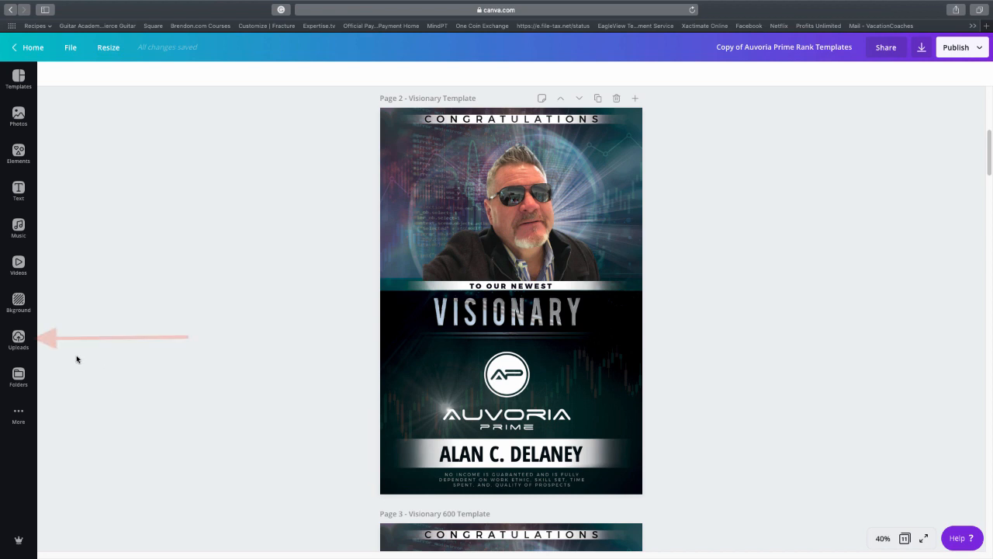
Upload the portrait photo from Downloads into the Uploads library
{"action": "left_click", "coordinate": [18, 339]}
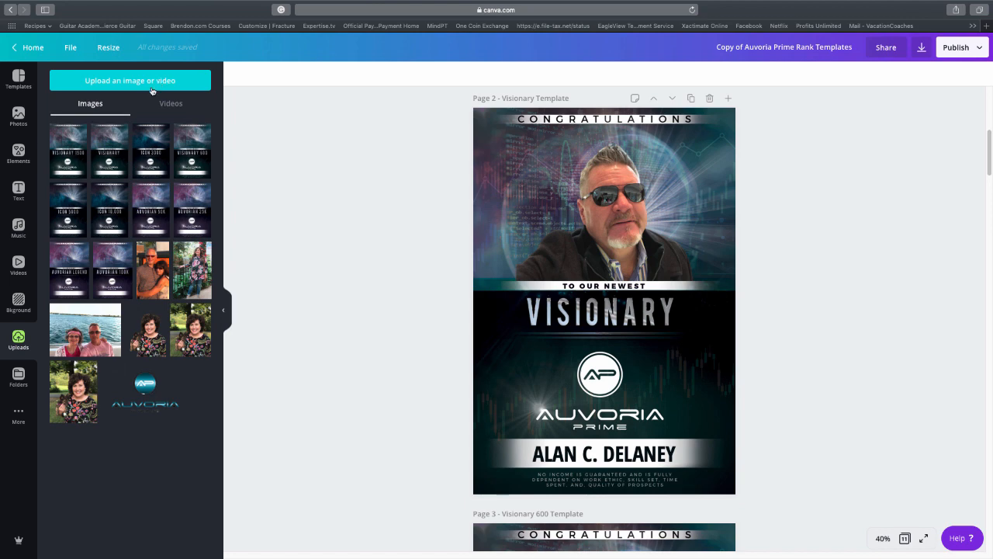
{"action": "left_click", "coordinate": [130, 81]}
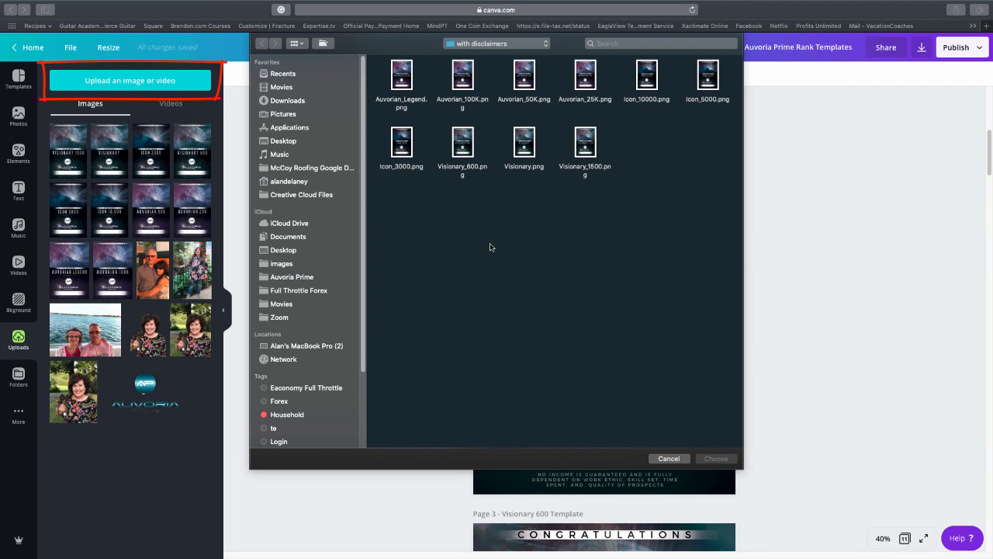
{"action": "left_click", "coordinate": [287, 100]}
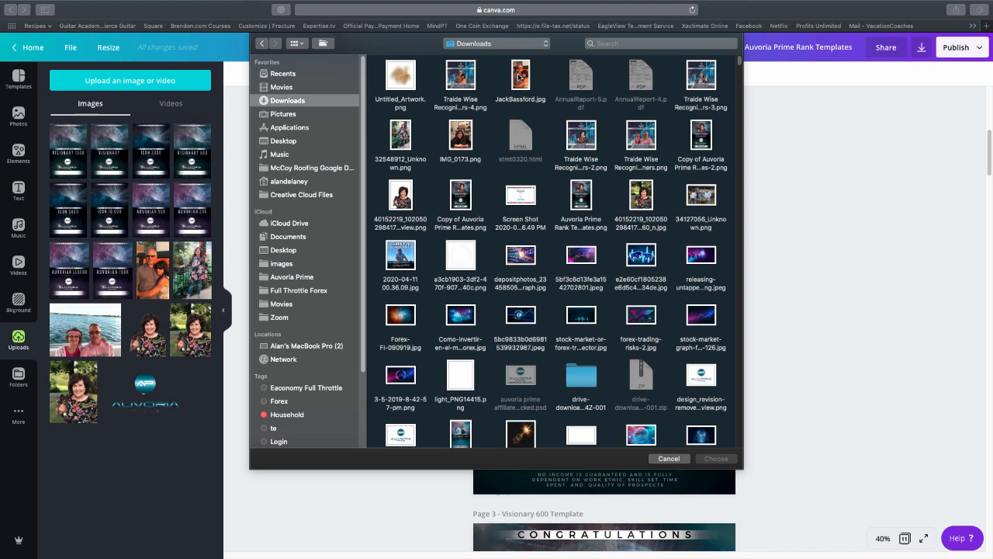
{"action": "left_click", "coordinate": [519, 74]}
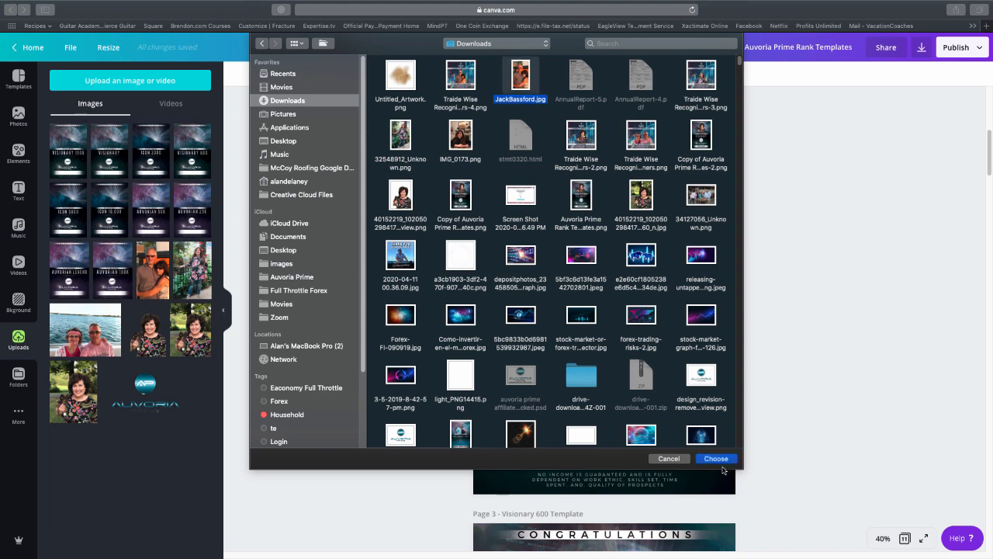
{"action": "left_click", "coordinate": [715, 458]}
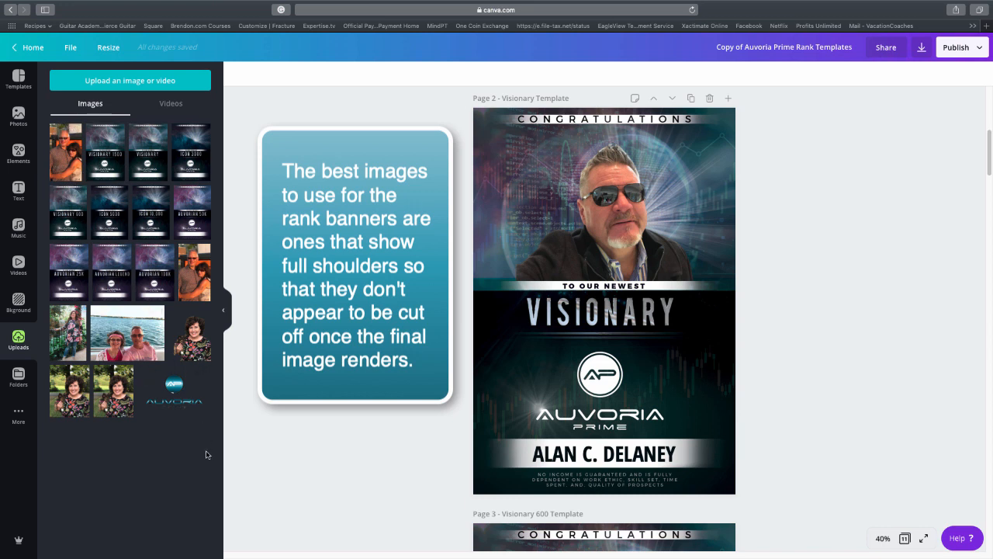
{"action": "mouse_move", "coordinate": [177, 458]}
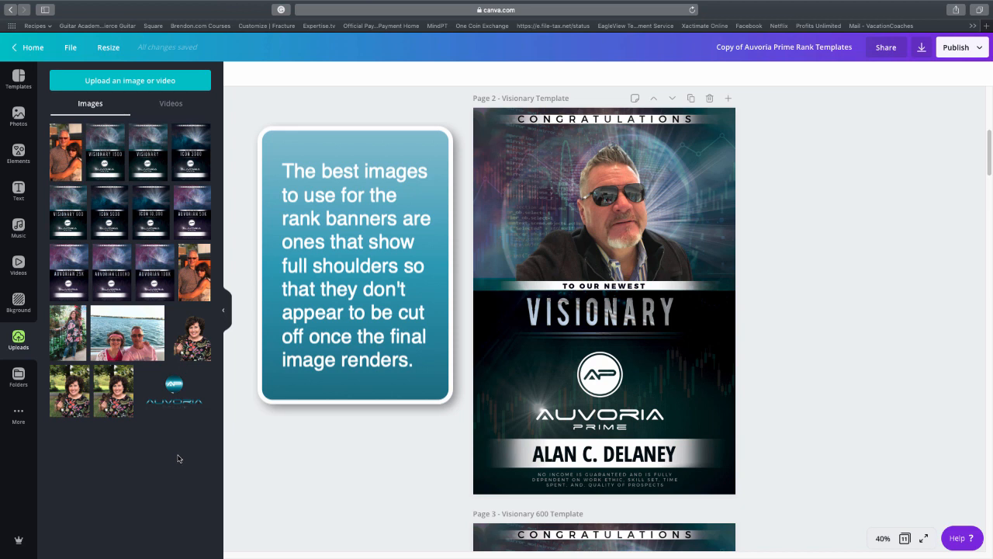
{"action": "mouse_move", "coordinate": [100, 429]}
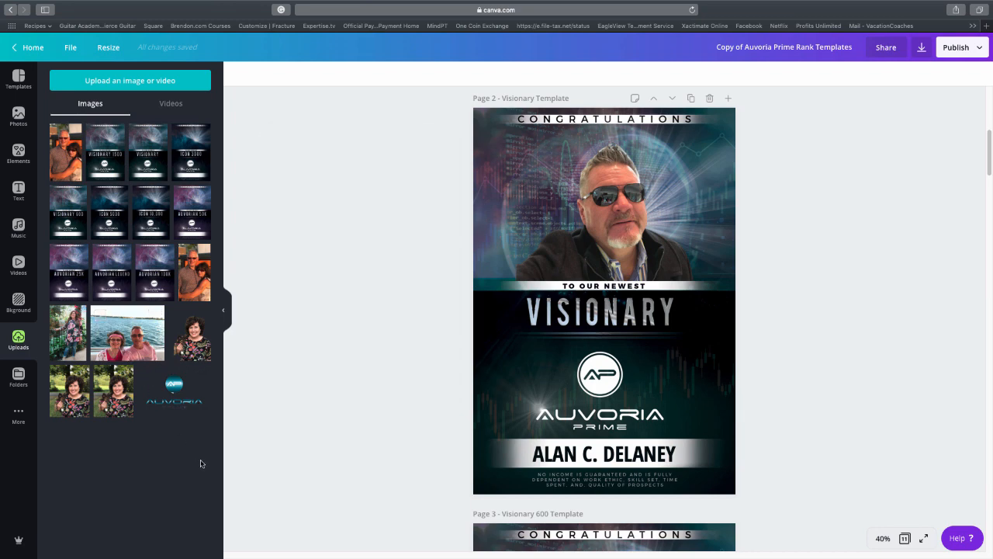
{"action": "mouse_move", "coordinate": [401, 411]}
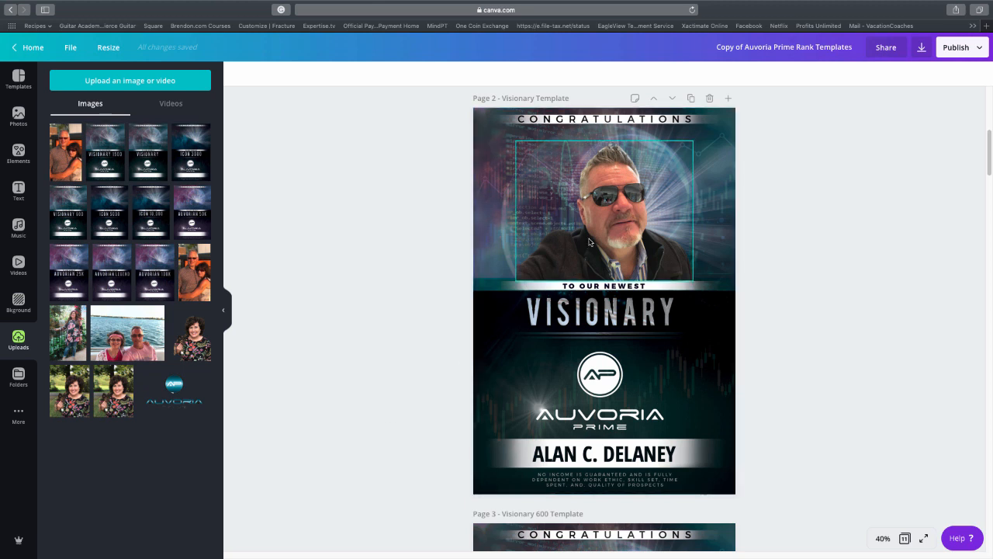
Add the couple photo to the Visionary banner, shrink it and centre it above TO OUR NEWEST
{"action": "left_click", "coordinate": [603, 209]}
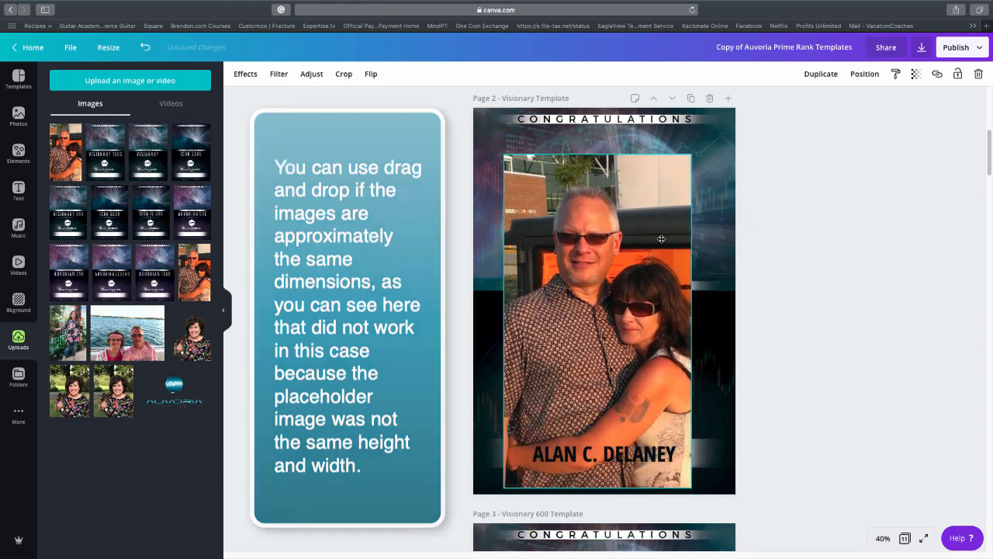
{"action": "left_click", "coordinate": [604, 303]}
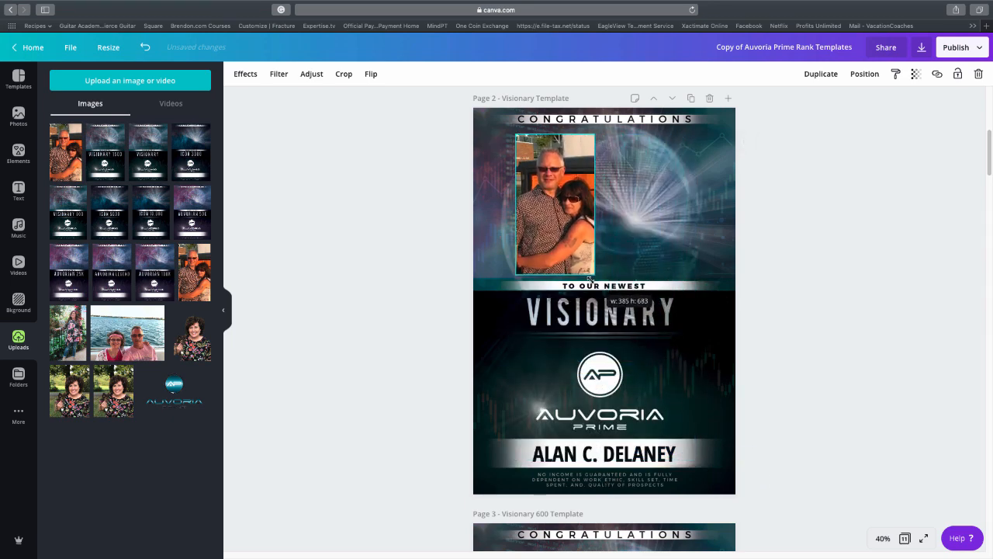
{"action": "left_click", "coordinate": [554, 206]}
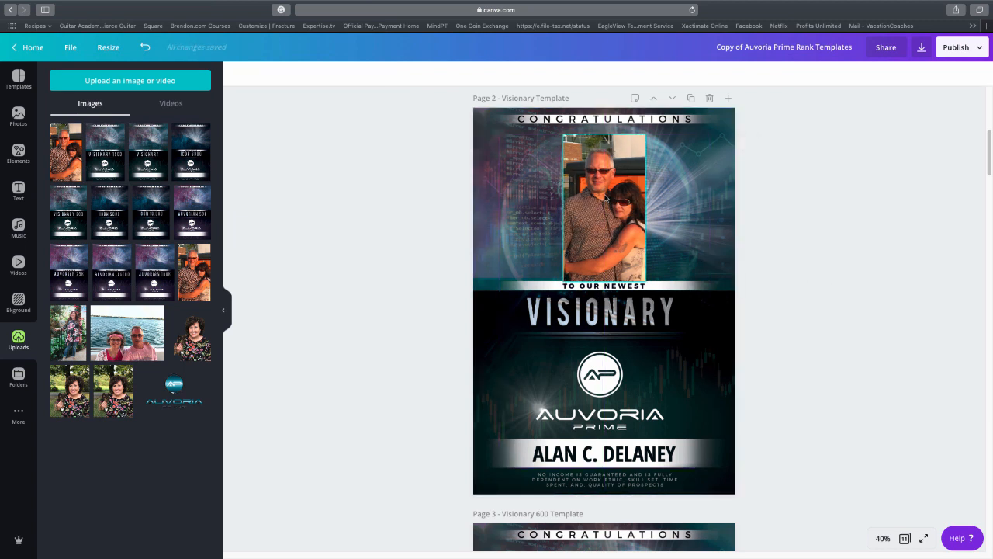
{"action": "left_click", "coordinate": [605, 208]}
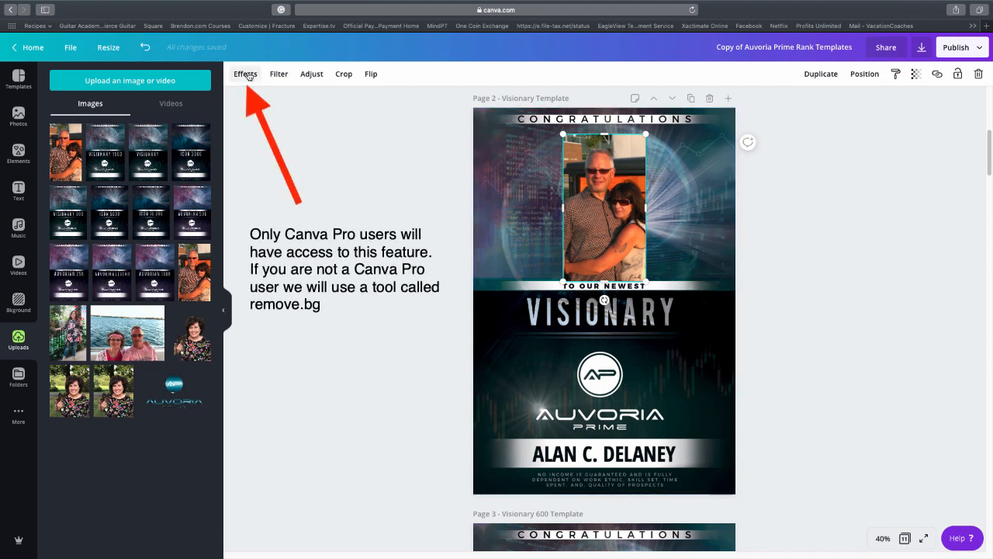
Apply Background Remover from Effects to the couple photo and view the cut-out
{"action": "left_click", "coordinate": [245, 74]}
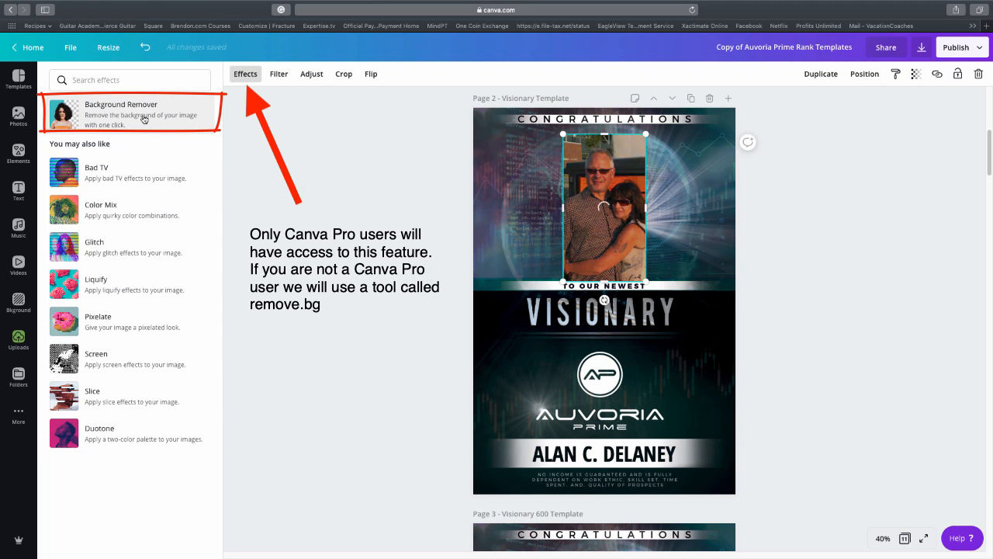
{"action": "mouse_move", "coordinate": [294, 185]}
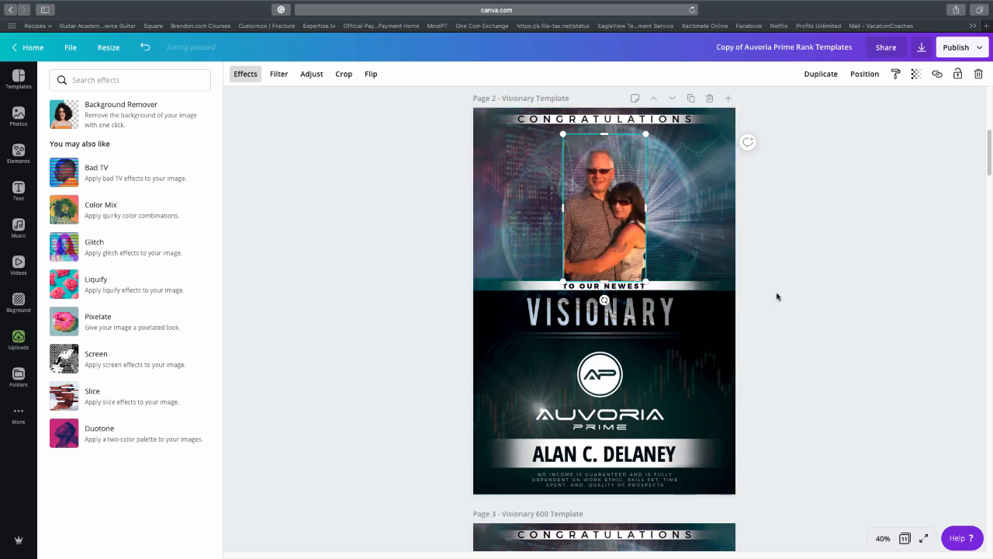
{"action": "left_click", "coordinate": [18, 340]}
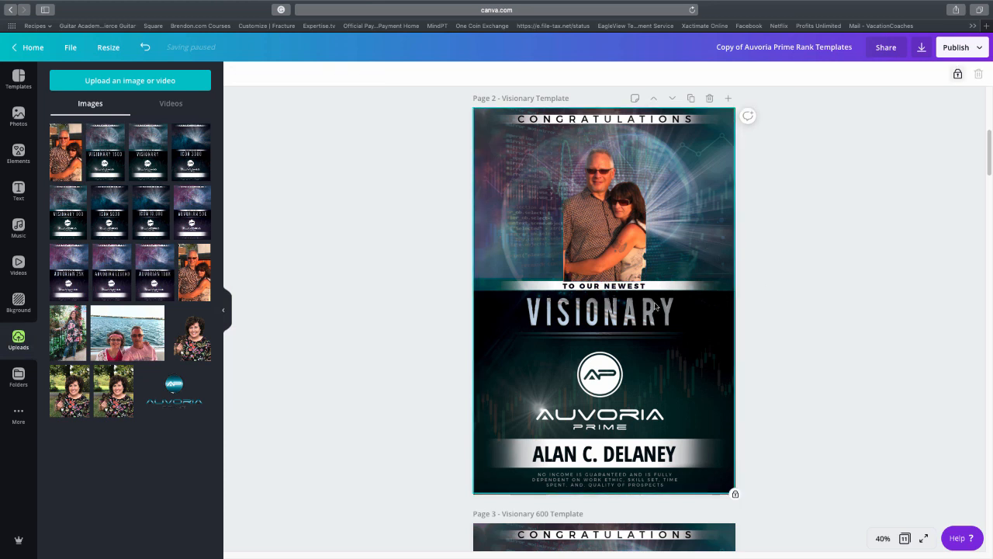
{"action": "mouse_move", "coordinate": [826, 300]}
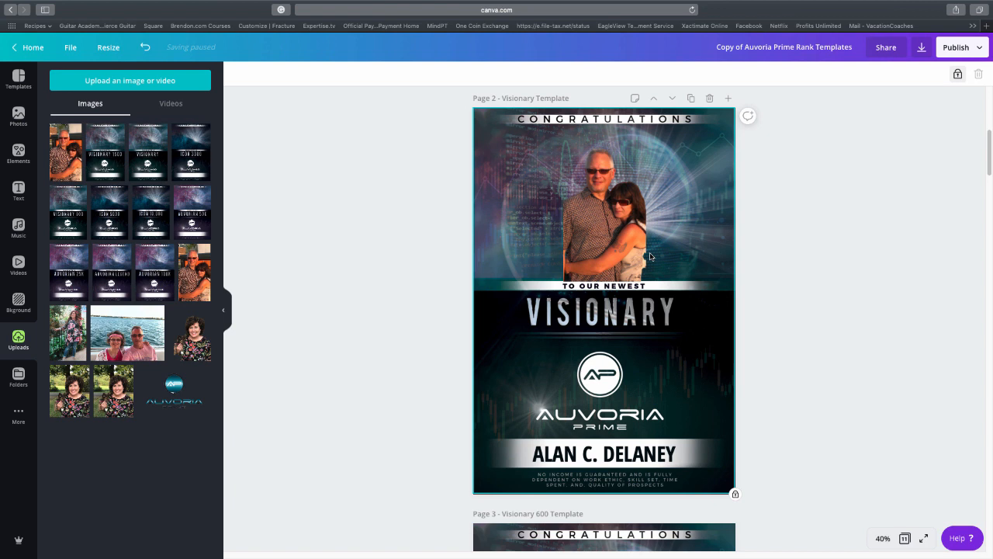
Swap in the woman-and-dog photo, remove its background and move it into the upper banner area
{"action": "left_click", "coordinate": [604, 217]}
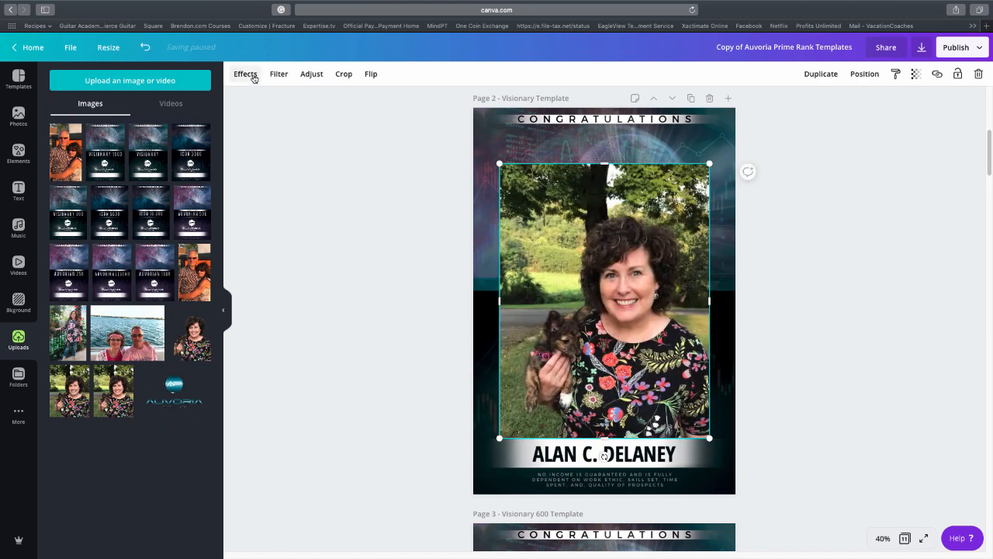
{"action": "left_click", "coordinate": [245, 74]}
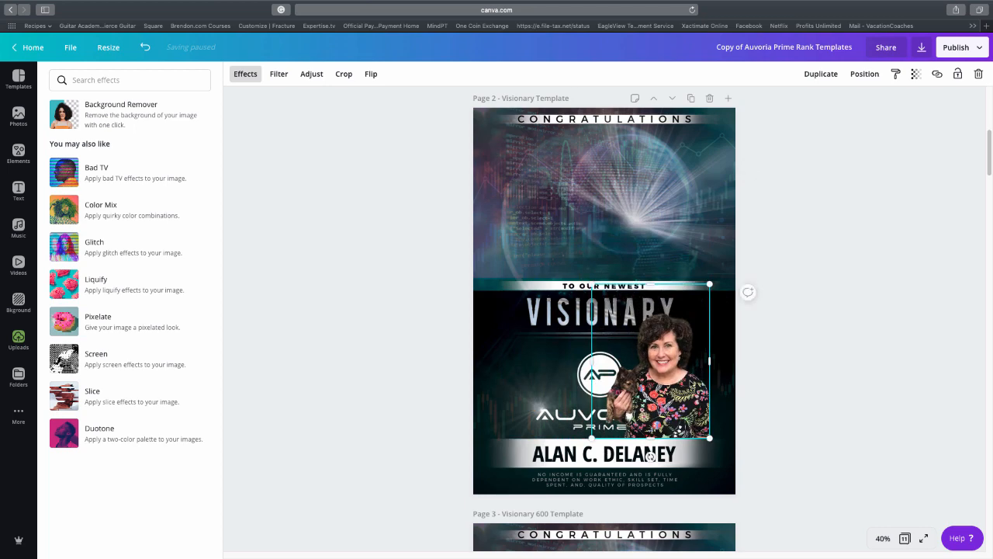
{"action": "left_click", "coordinate": [18, 339]}
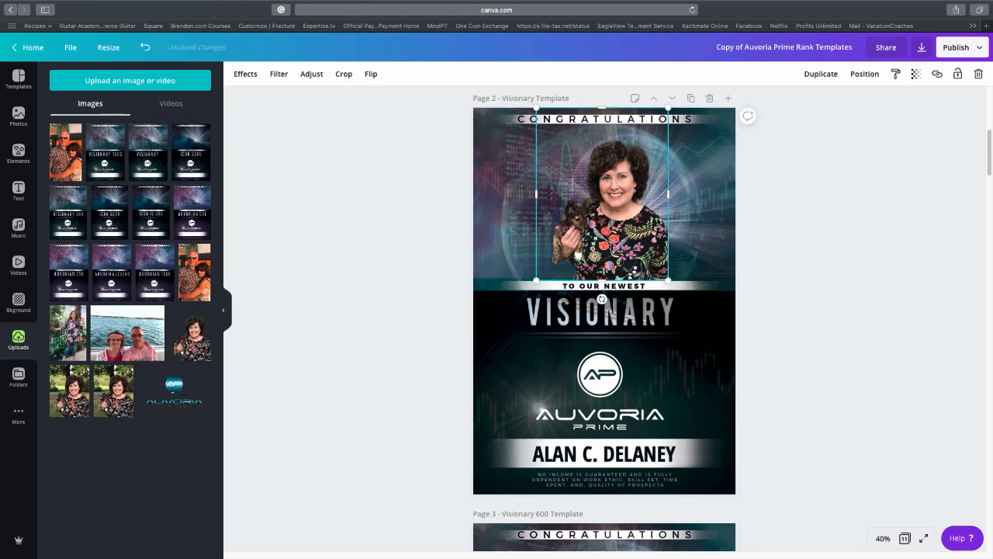
{"action": "left_click", "coordinate": [883, 538]}
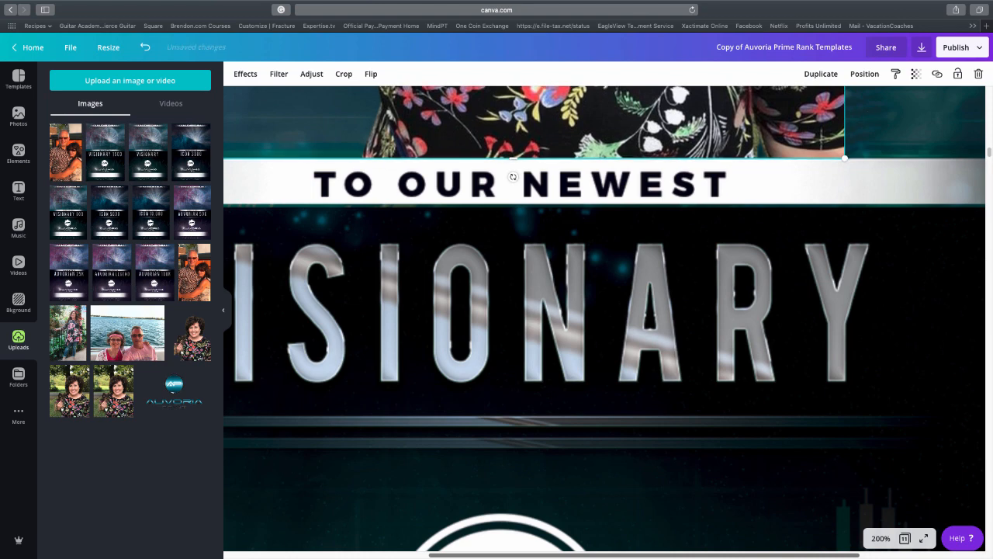
Align the portrait's bottom edge with the TO OUR NEWEST band and zoom back to 40%
{"action": "left_click", "coordinate": [823, 185]}
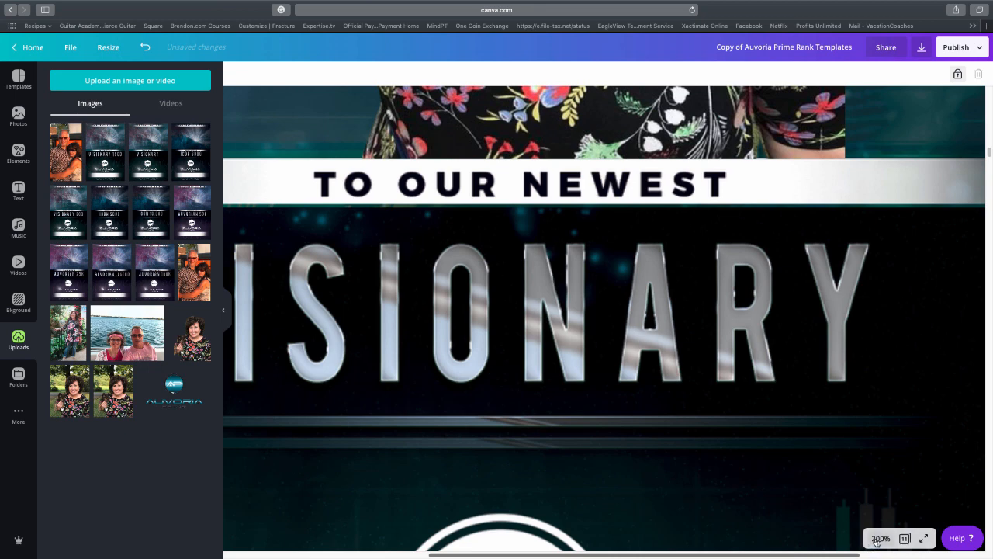
{"action": "left_click", "coordinate": [880, 537]}
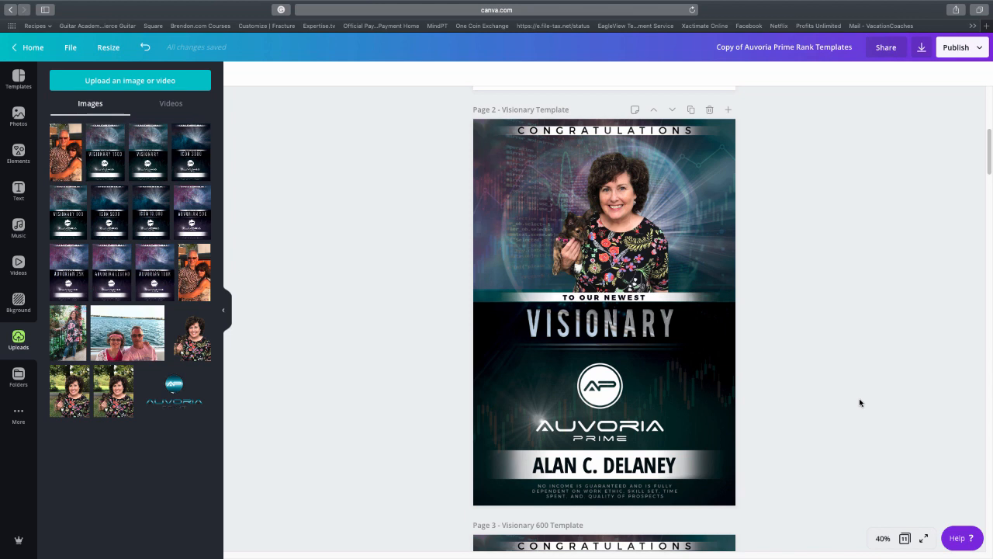
{"action": "left_click", "coordinate": [603, 464]}
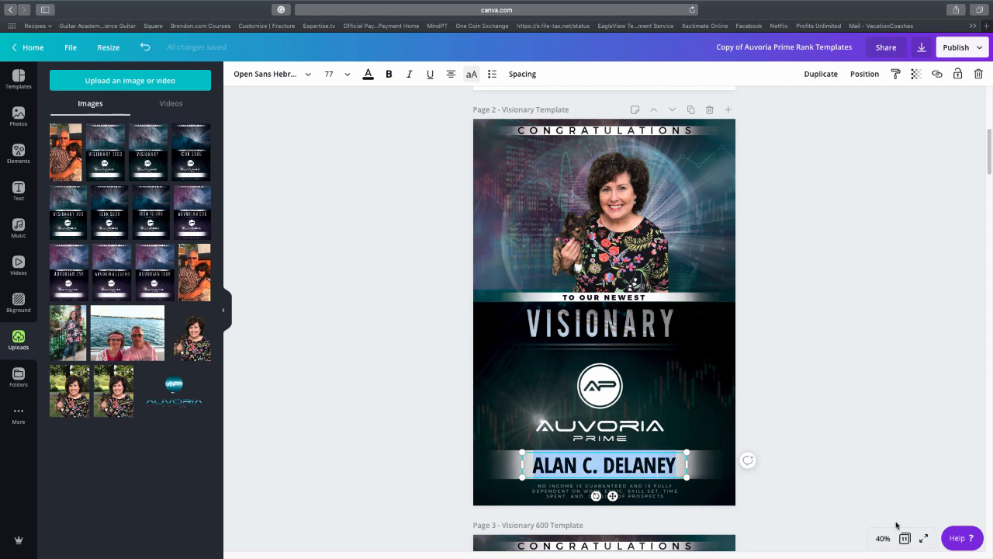
{"action": "type", "text": "M"}
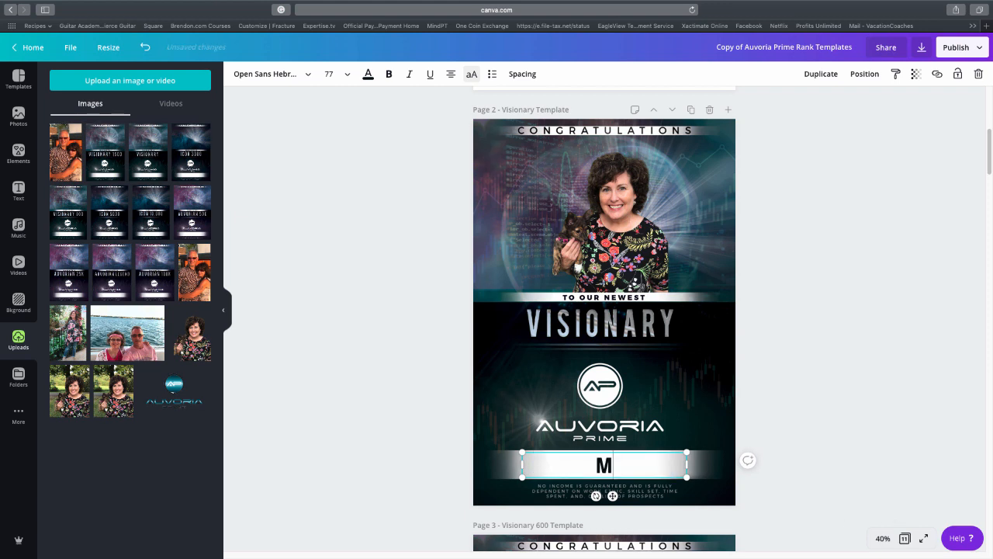
{"action": "type", "text": "YA"}
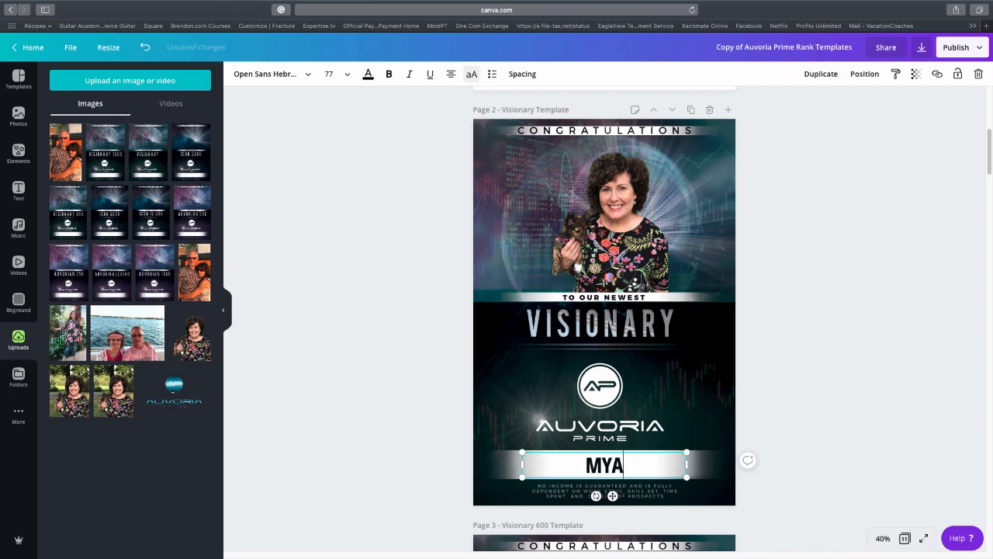
{"action": "type", "text": "RA BEARD"}
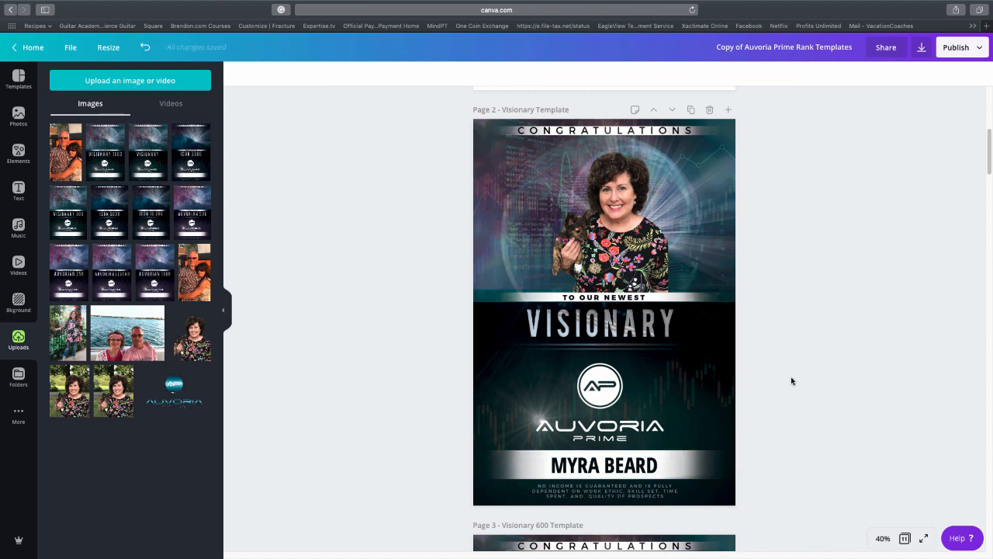
On remove.bg, upload the woman-with-dog JPG from Downloads for background removal
{"action": "left_click", "coordinate": [597, 210]}
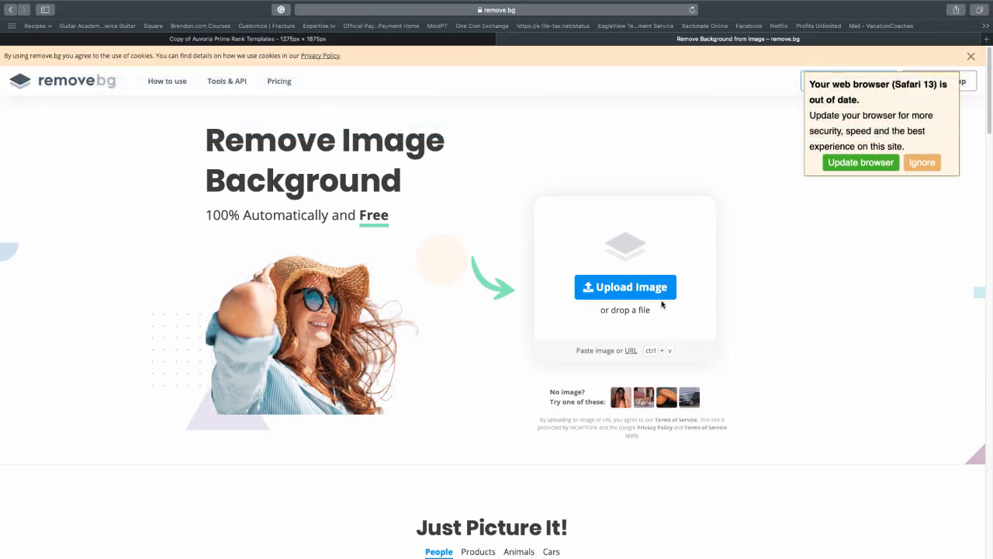
{"action": "left_click", "coordinate": [625, 286]}
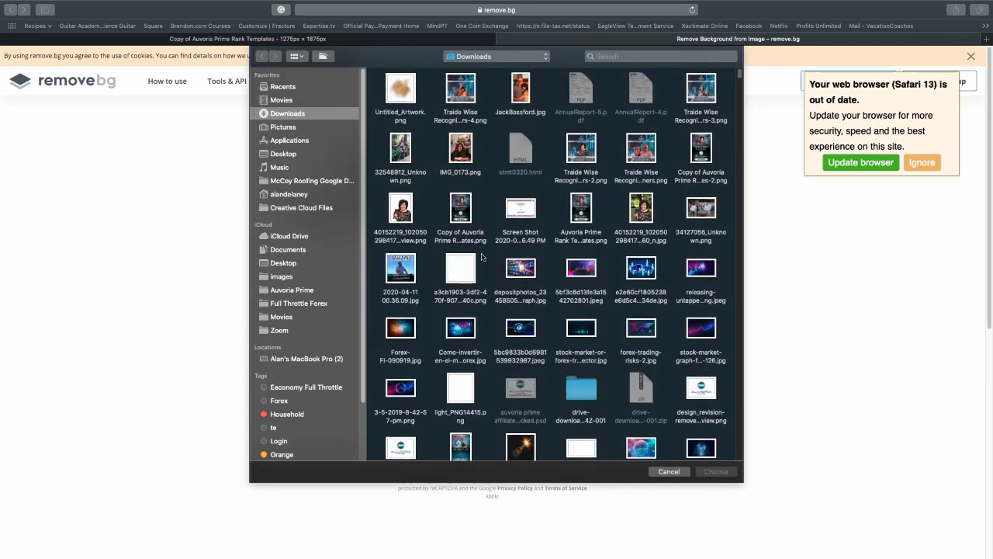
{"action": "left_click", "coordinate": [641, 208]}
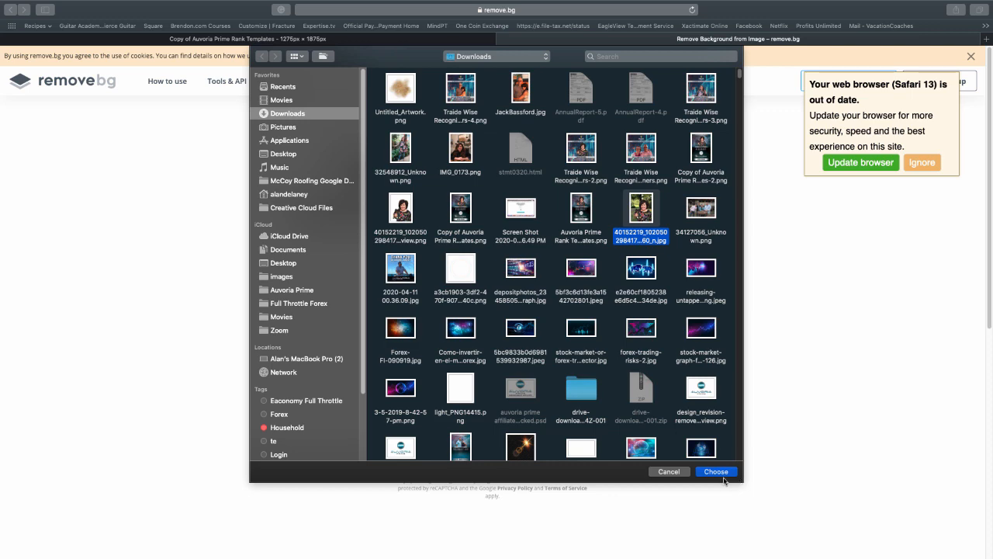
{"action": "left_click", "coordinate": [715, 470]}
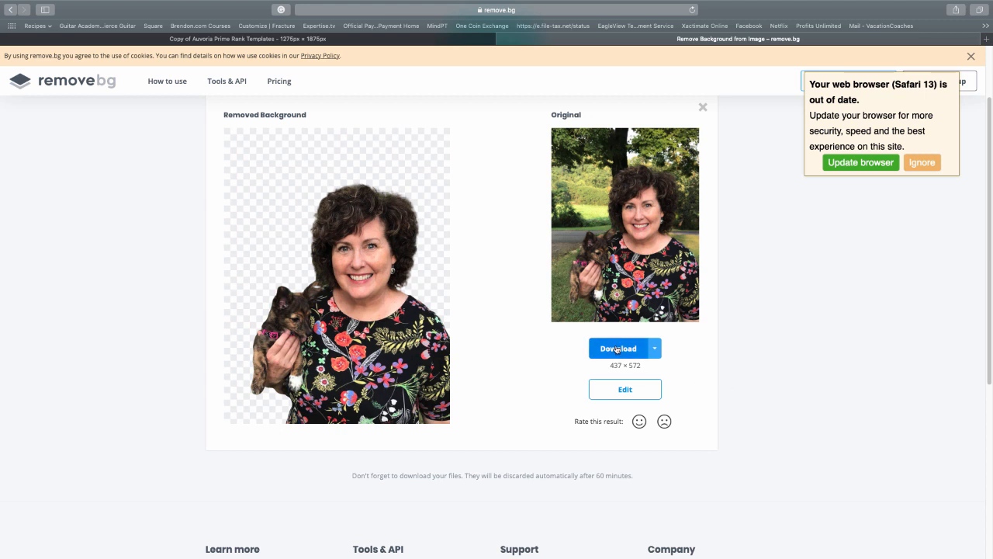
Download the background-removed PNG, check it in Preview and close the window
{"action": "left_click", "coordinate": [618, 347]}
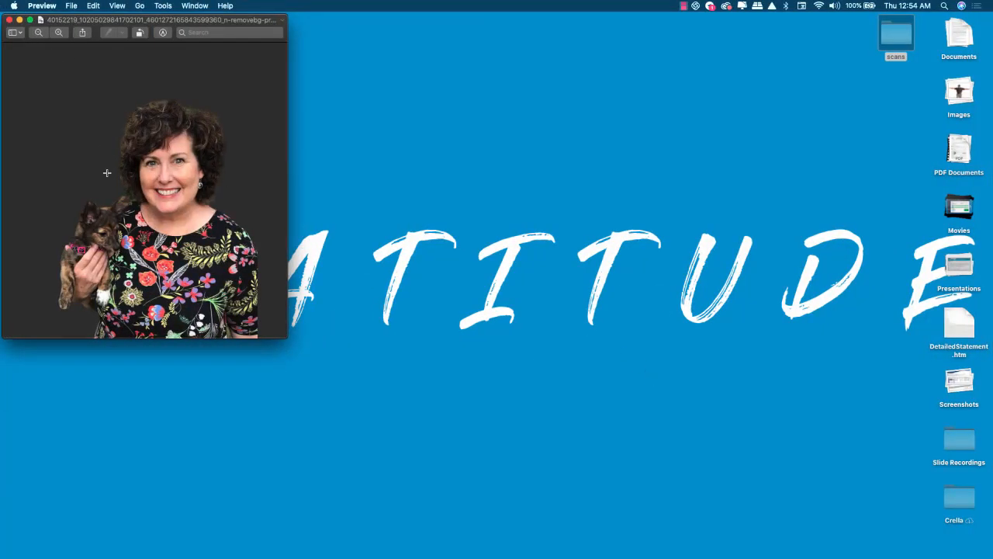
{"action": "mouse_move", "coordinate": [81, 217]}
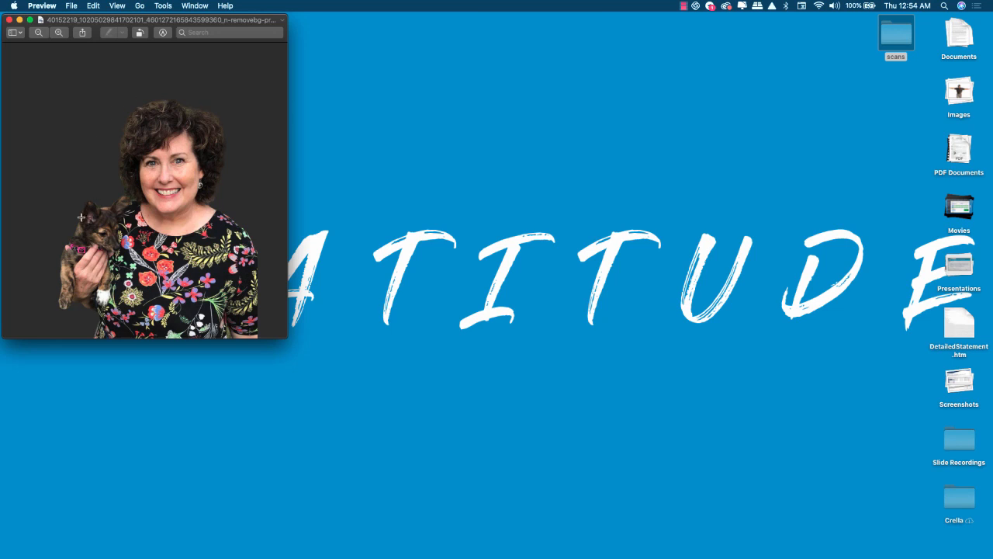
{"action": "left_click", "coordinate": [9, 19]}
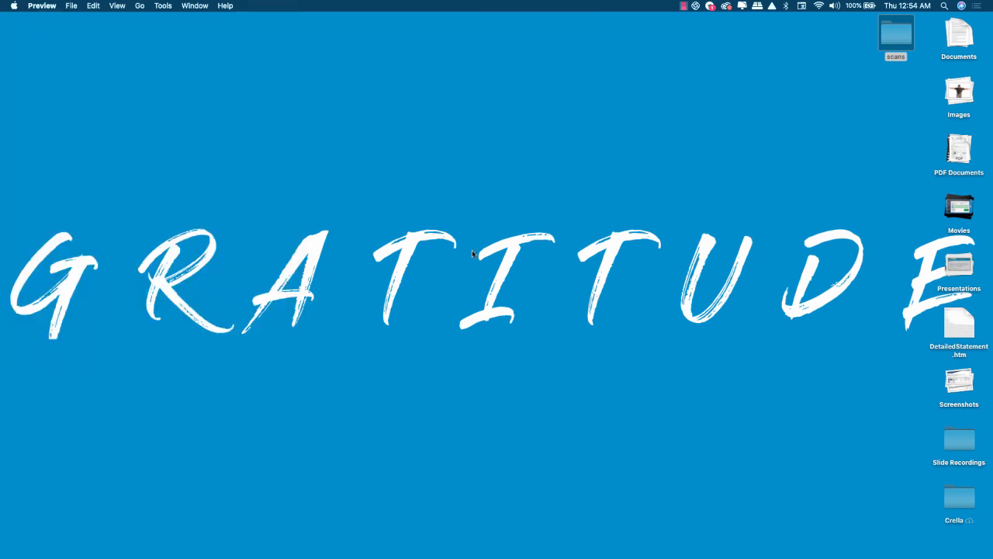
{"action": "mouse_move", "coordinate": [502, 536]}
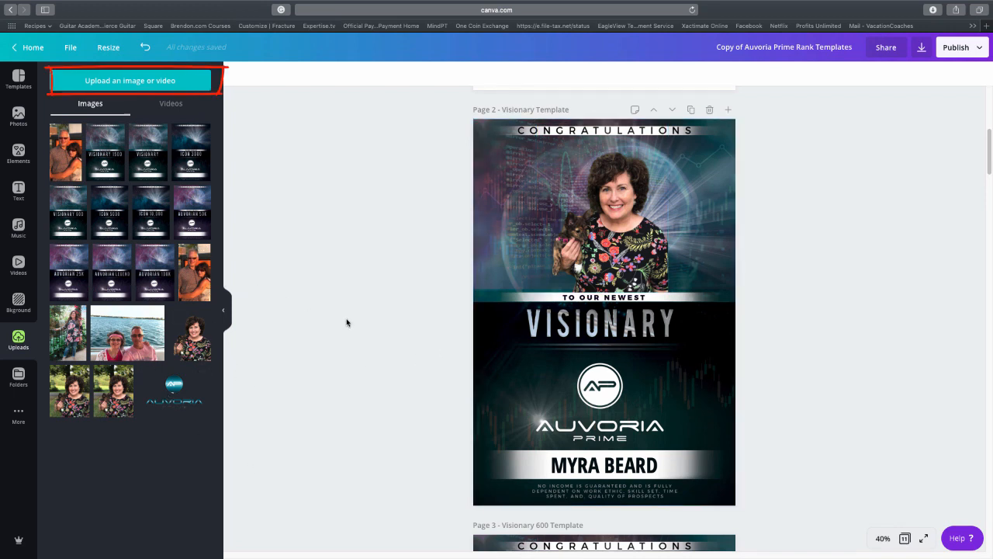
Upload the remove.bg PNG to Canva and fit it into the top photo area above TO OUR NEWEST
{"action": "left_click", "coordinate": [130, 80]}
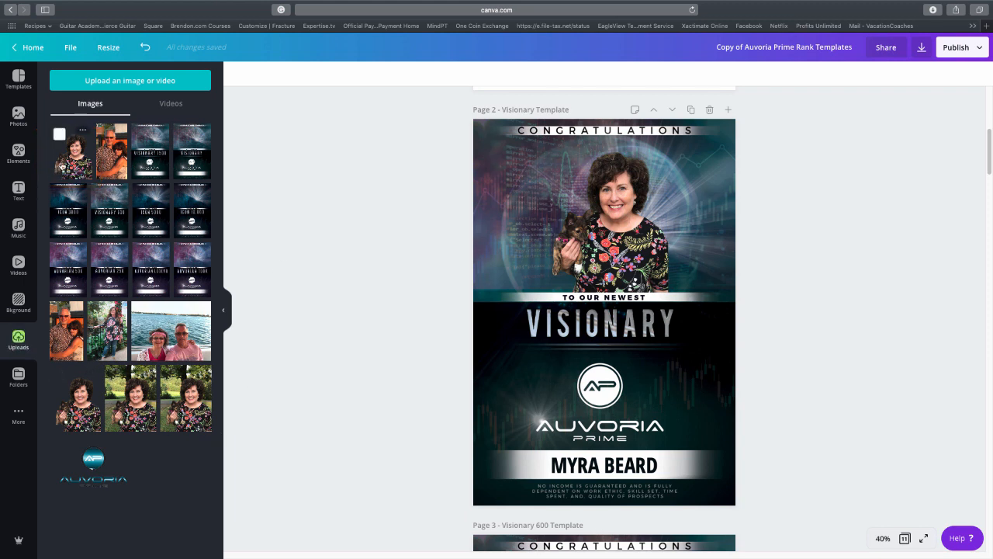
{"action": "left_click", "coordinate": [603, 209]}
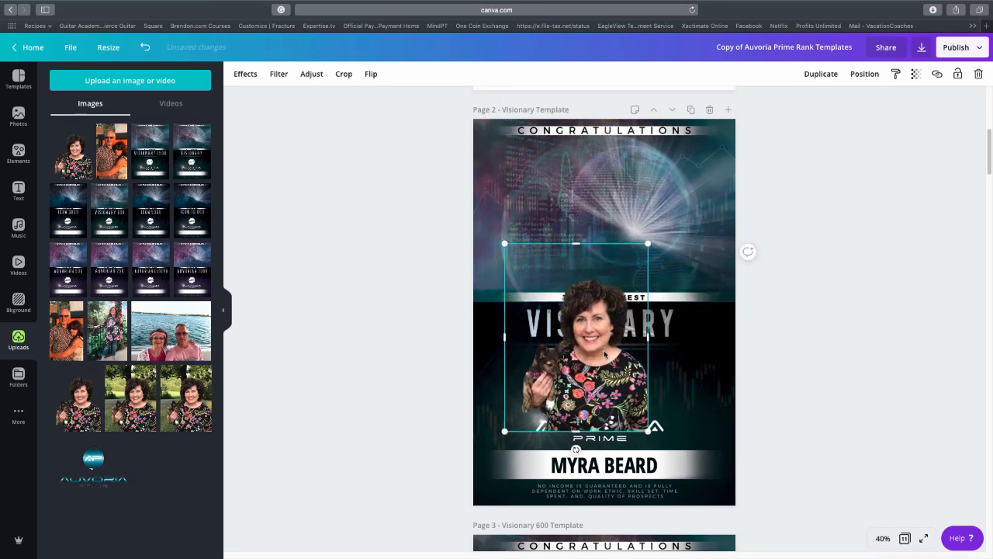
{"action": "left_click_drag", "start_coordinate": [604, 349], "coordinate": [604, 210]}
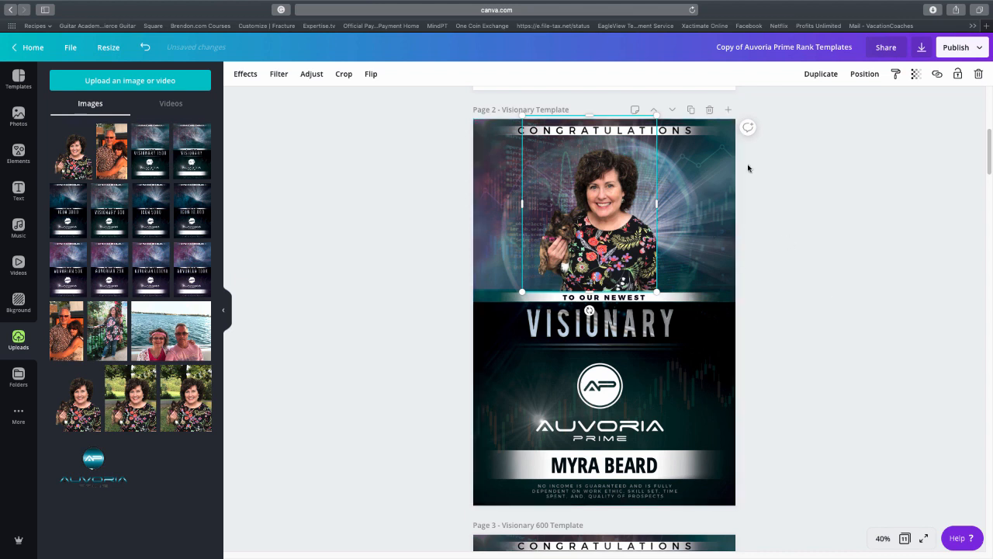
{"action": "left_click", "coordinate": [811, 351]}
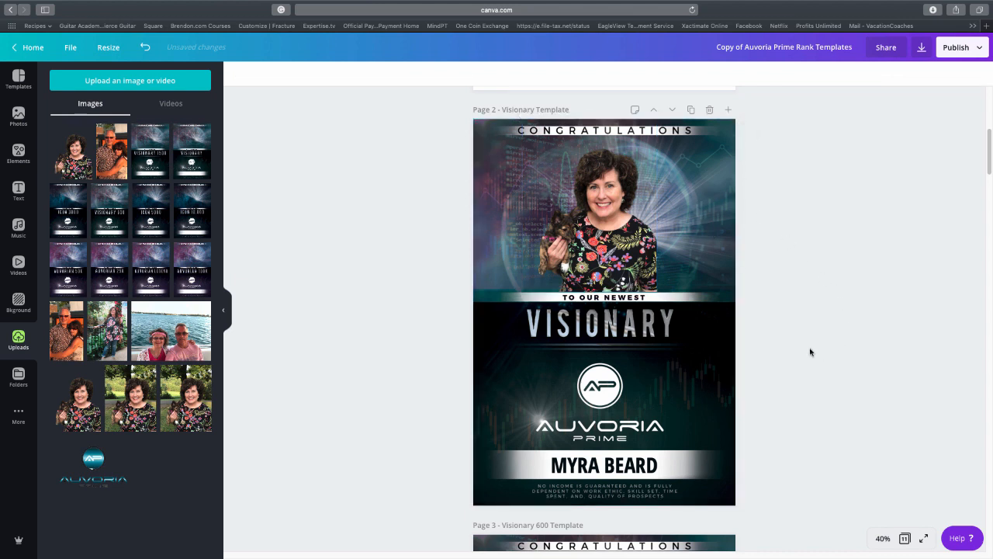
{"action": "left_click", "coordinate": [603, 210]}
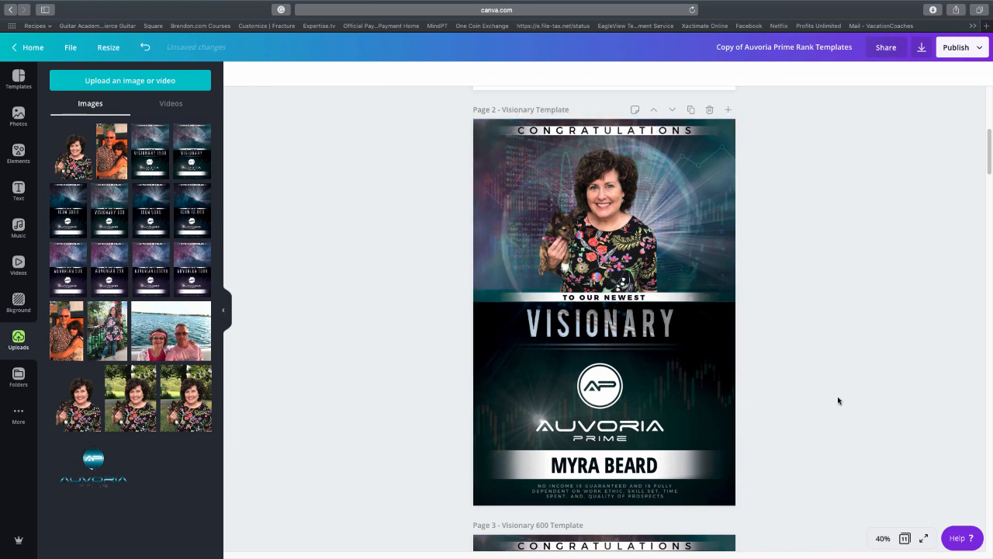
{"action": "mouse_move", "coordinate": [846, 423]}
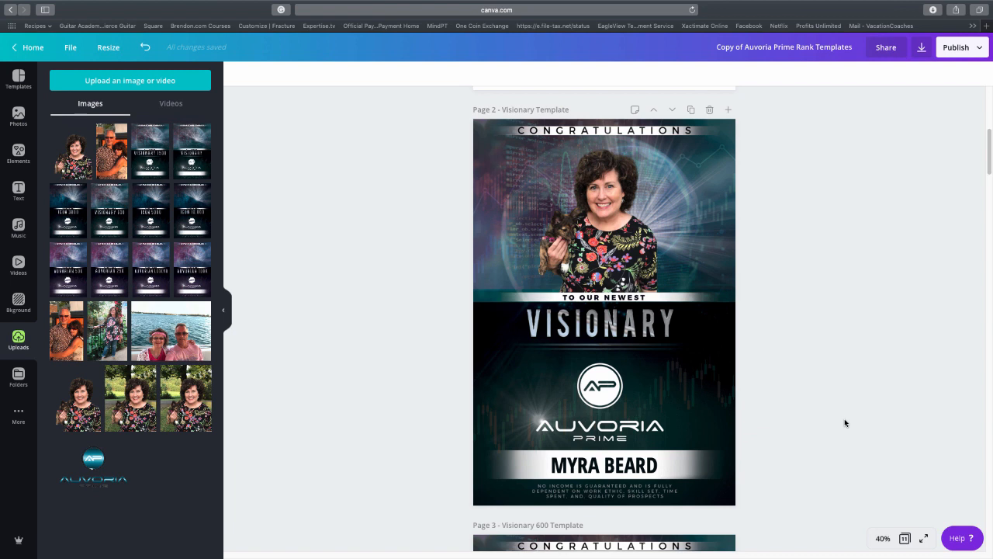
{"action": "mouse_move", "coordinate": [817, 396]}
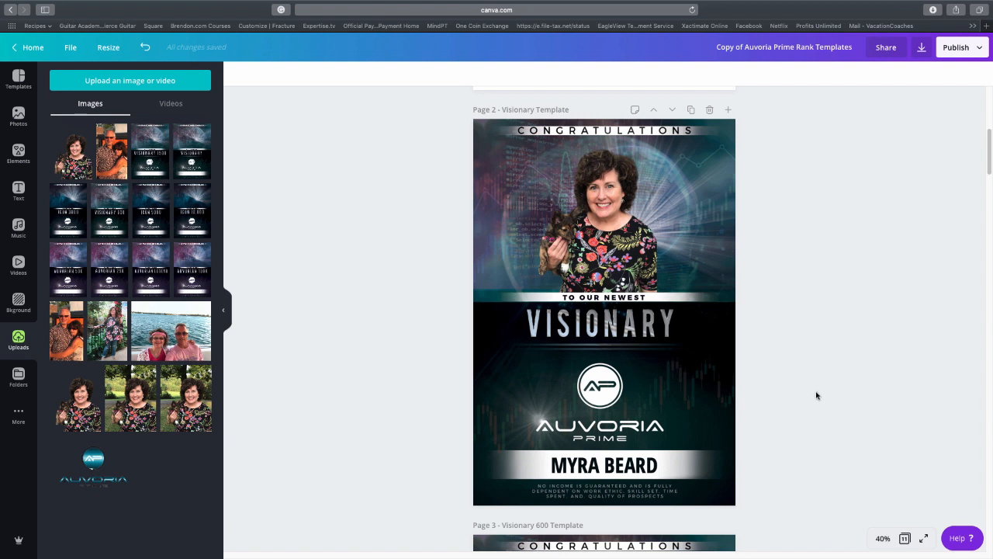
{"action": "mouse_move", "coordinate": [873, 442]}
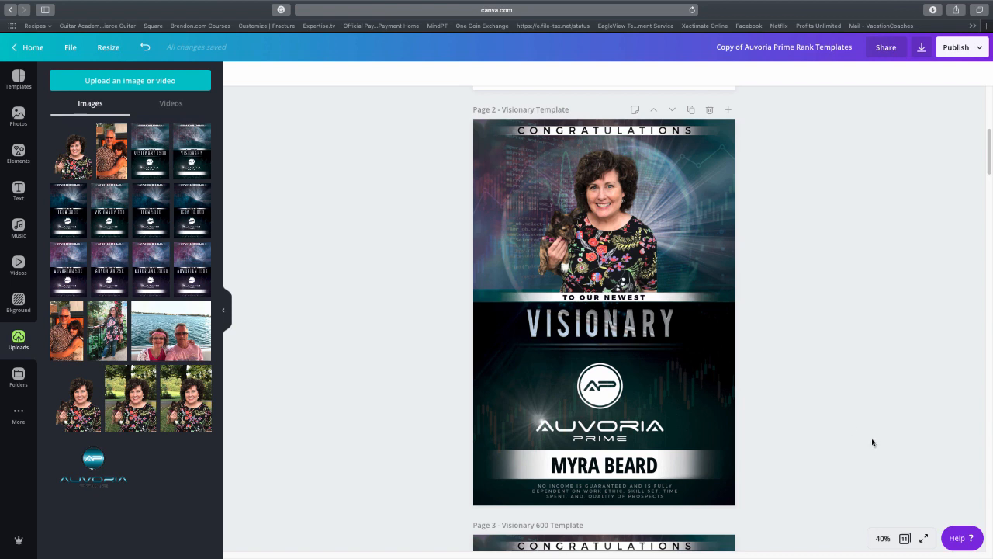
{"action": "mouse_move", "coordinate": [900, 293]}
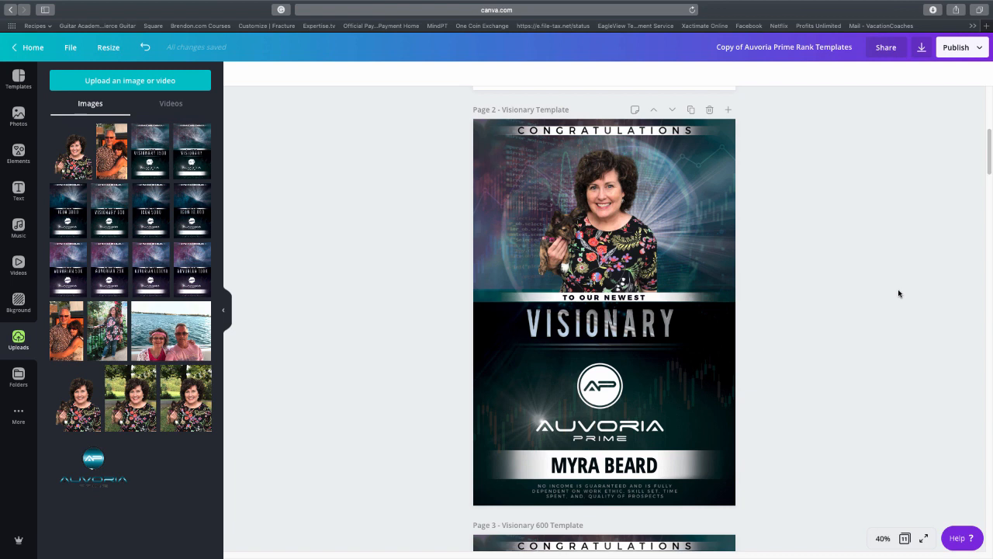
{"action": "mouse_move", "coordinate": [917, 270]}
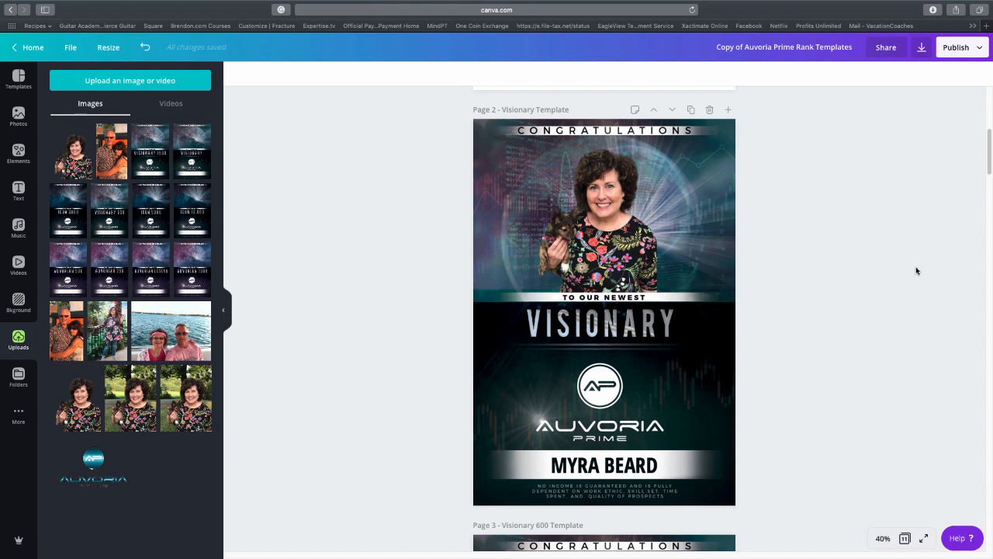
Bring up the download settings for the design, keeping PNG as the file type
{"action": "left_click", "coordinate": [920, 47]}
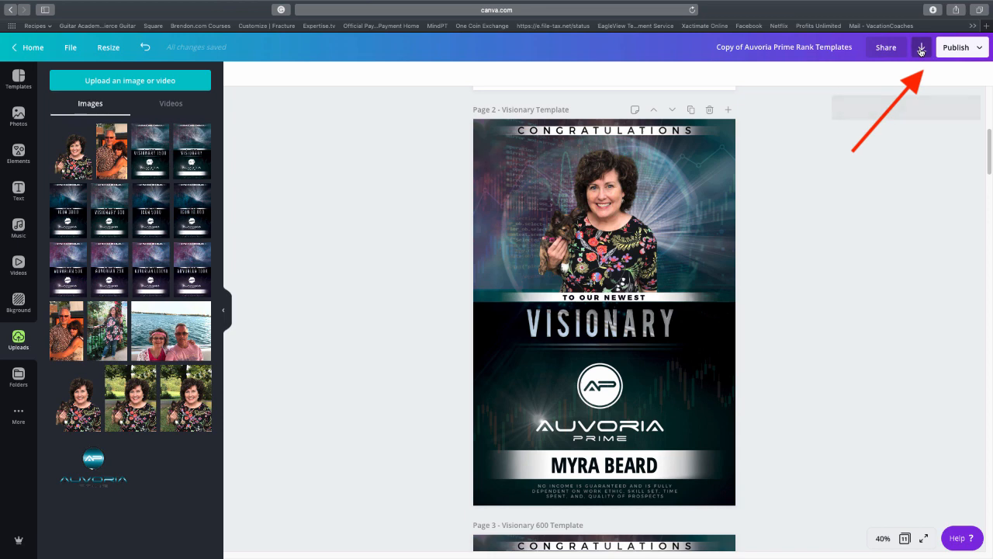
{"action": "left_click", "coordinate": [922, 47]}
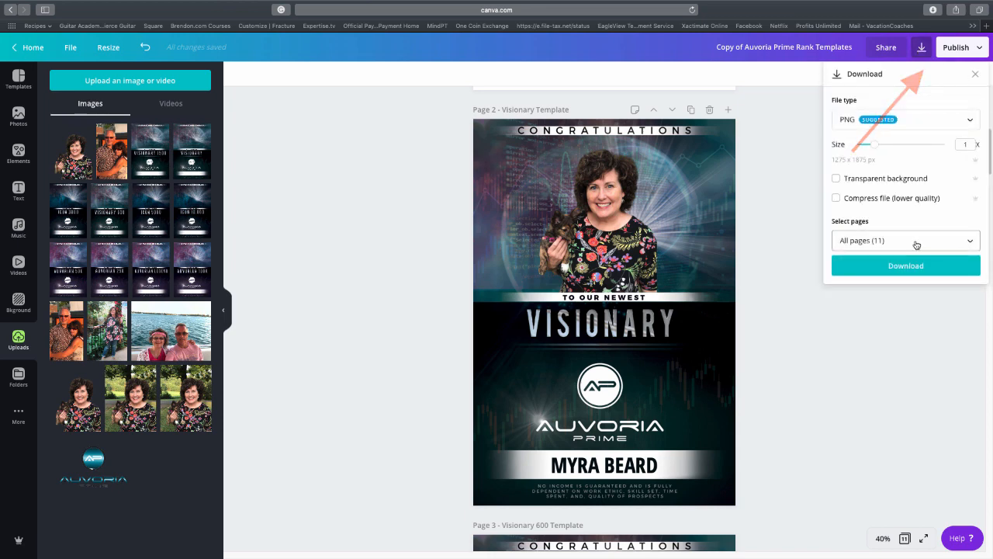
{"action": "scroll", "scroll_direction": "down", "scroll_amount": 3}
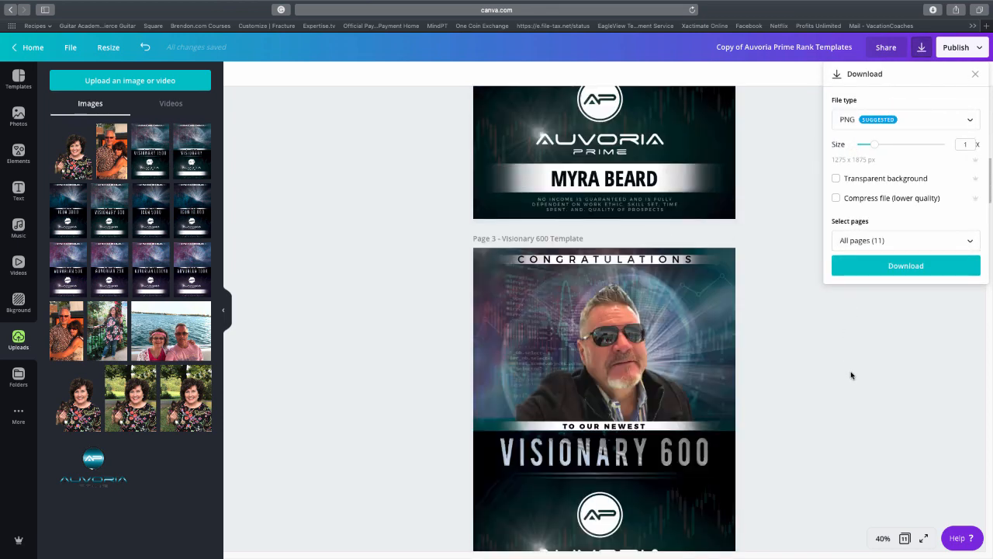
{"action": "scroll", "scroll_direction": "down", "scroll_amount": 3}
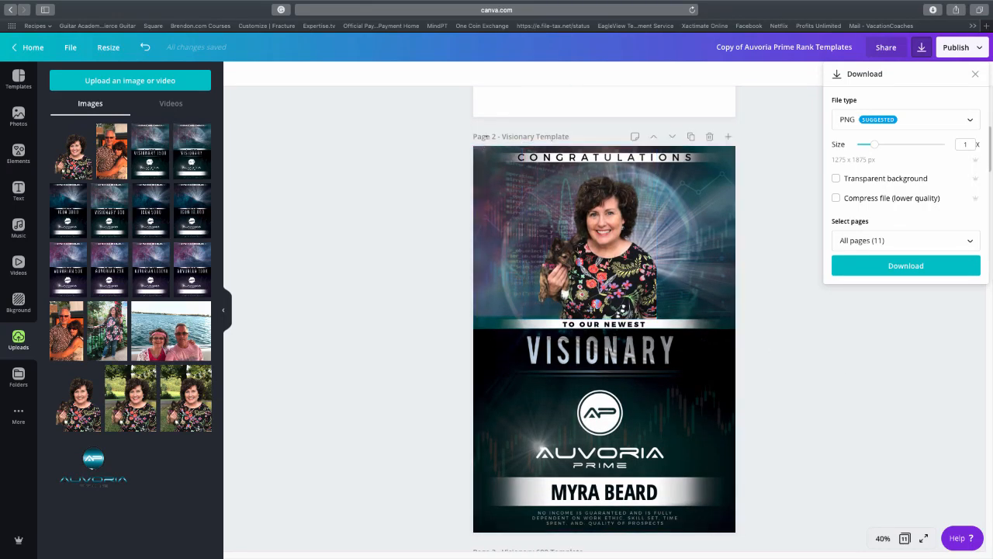
{"action": "mouse_move", "coordinate": [976, 316]}
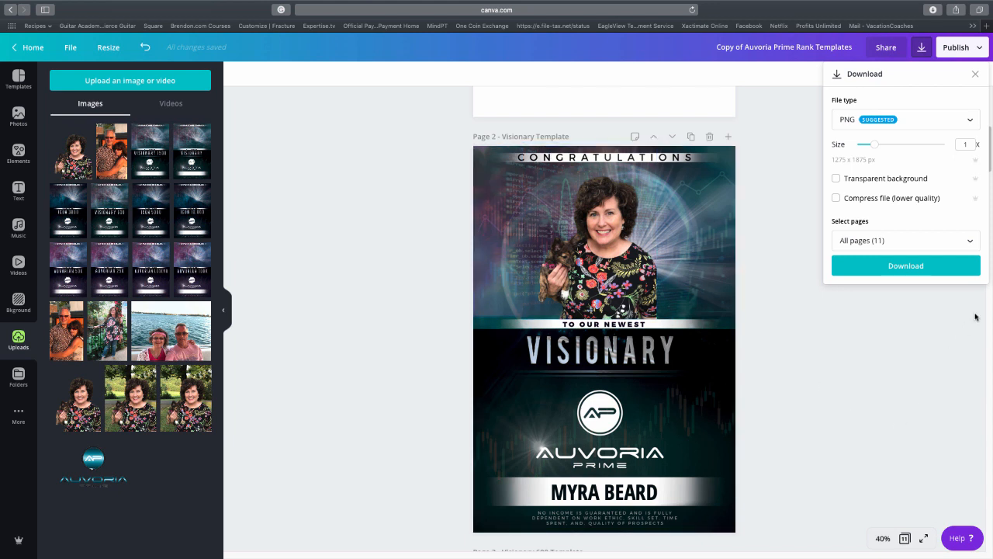
Limit the export to page 2, the Visionary page, and start the PNG download
{"action": "left_click", "coordinate": [900, 240]}
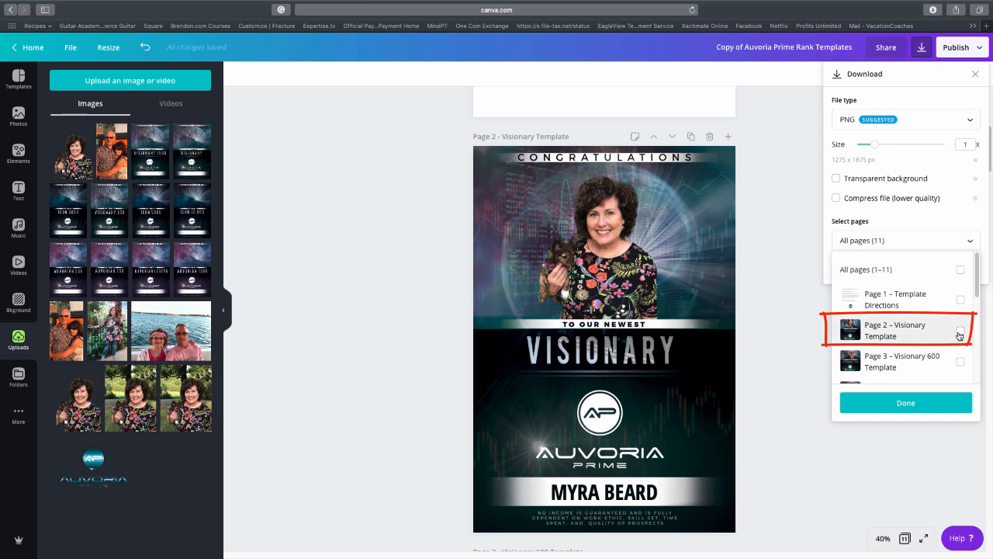
{"action": "left_click", "coordinate": [961, 329]}
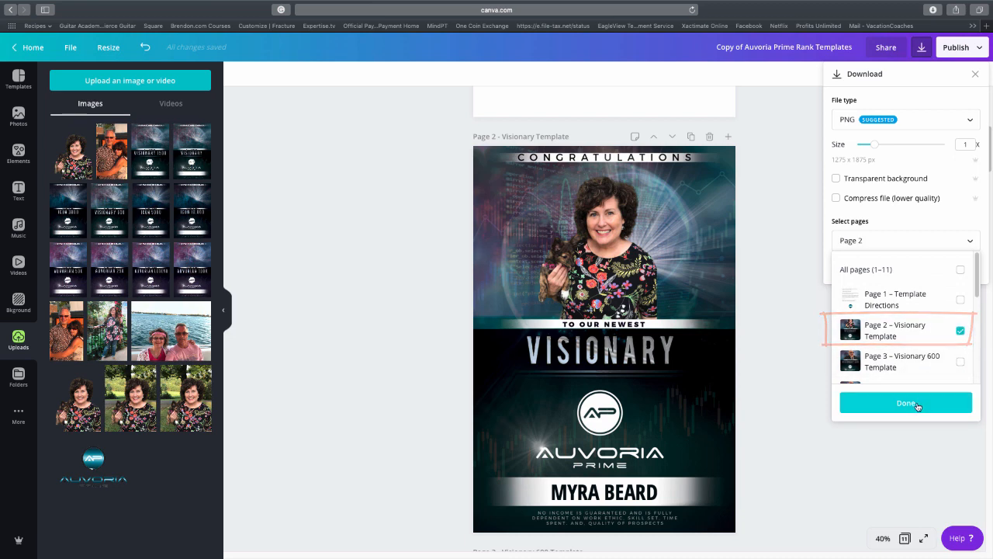
{"action": "left_click", "coordinate": [905, 403]}
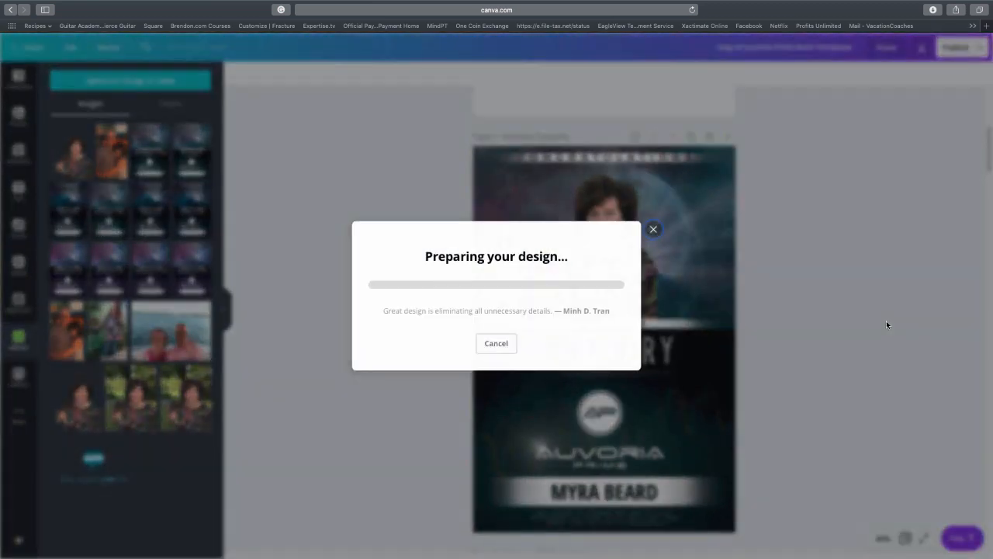